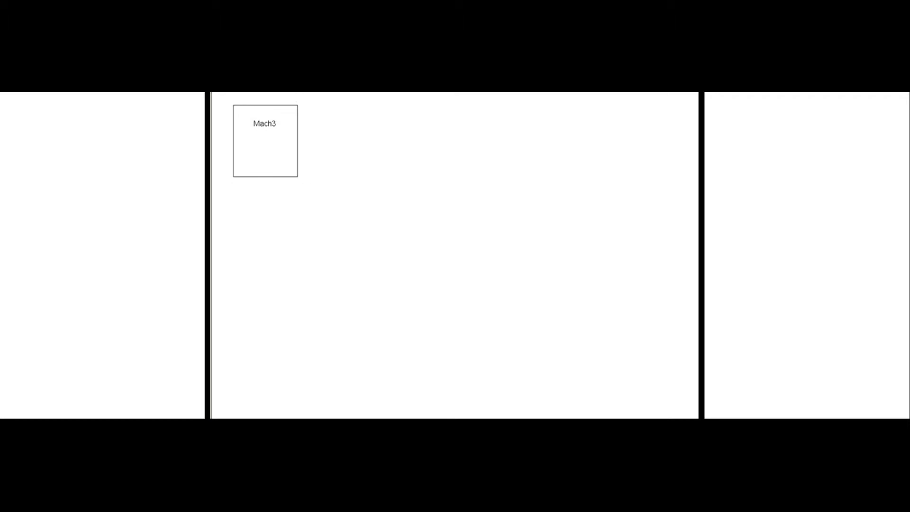
pyautogui.moveTo(268, 160)
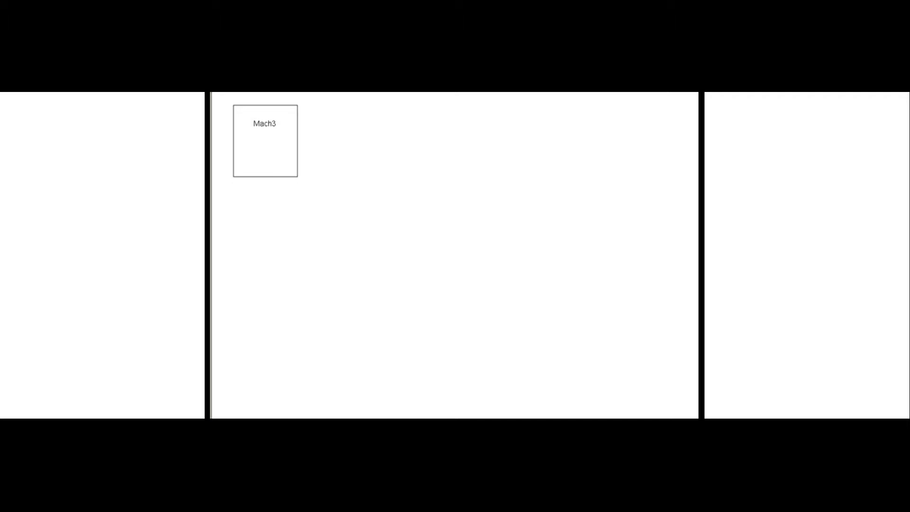
# Step: Reveal the Printer port box and the serial and TCP register bars on the diagram
pyautogui.write('Printer port')
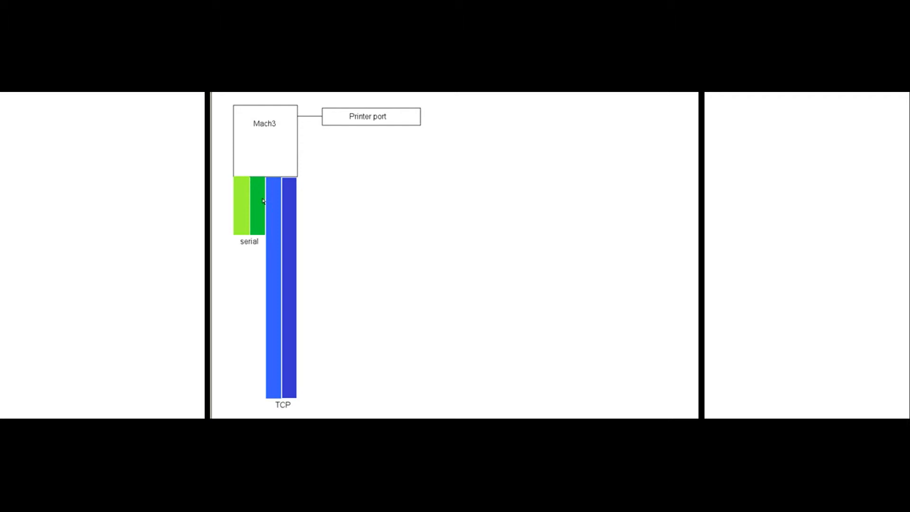
pyautogui.moveTo(254, 215)
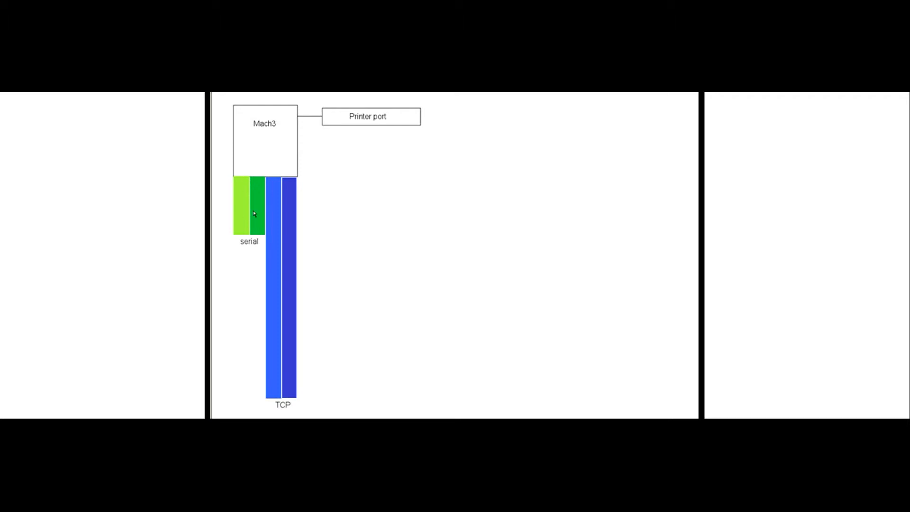
pyautogui.moveTo(242, 208)
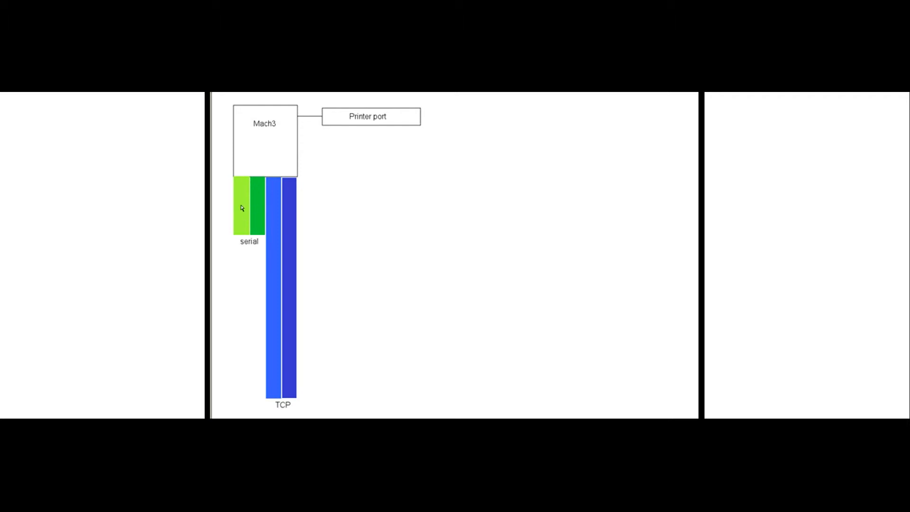
pyautogui.moveTo(257, 213)
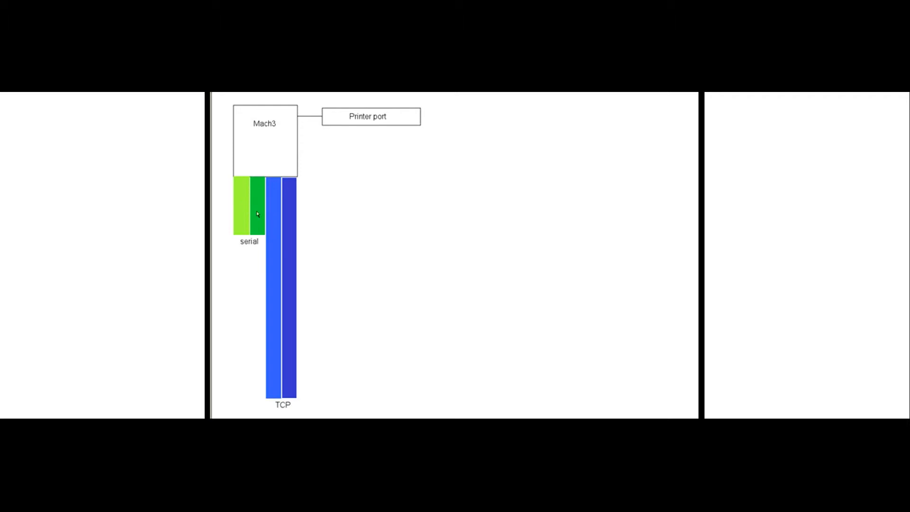
pyautogui.moveTo(252, 222)
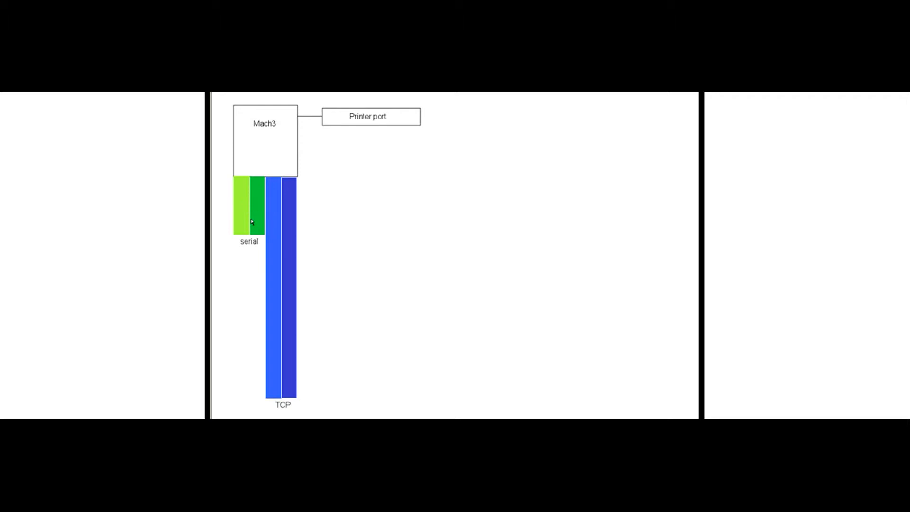
pyautogui.moveTo(277, 301)
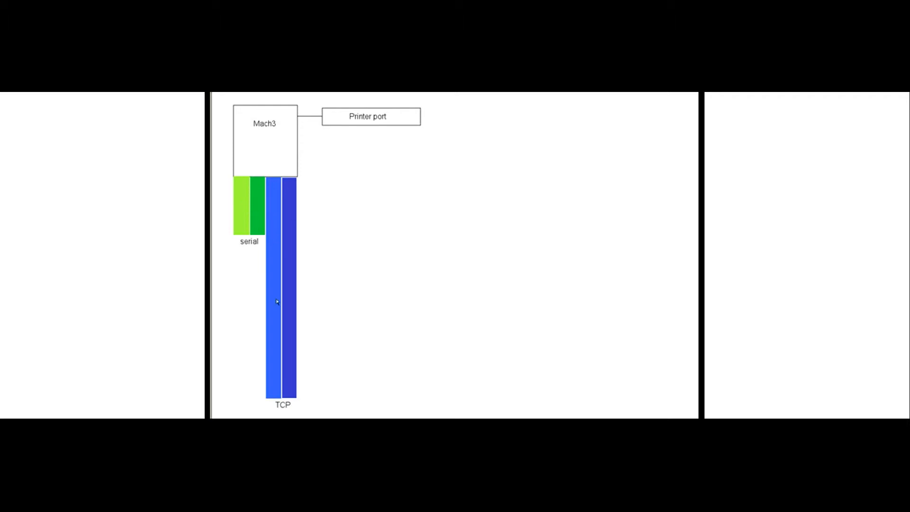
pyautogui.moveTo(288, 229)
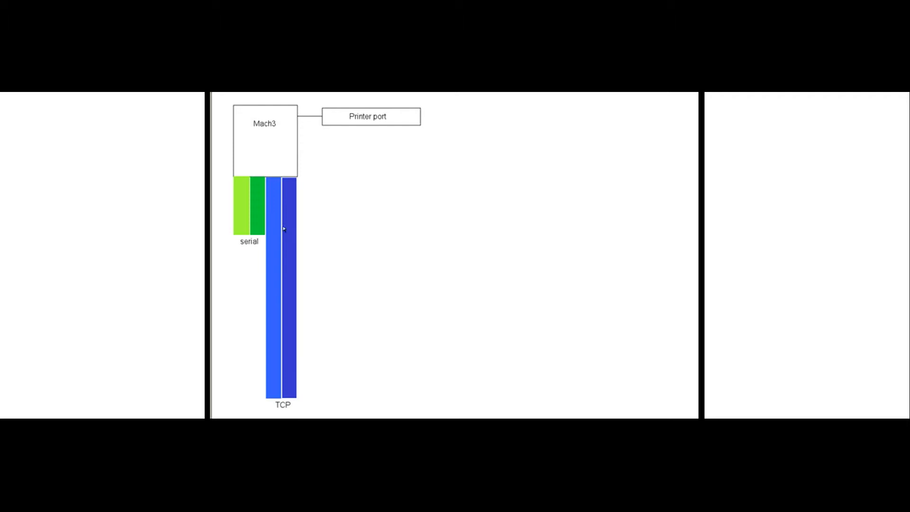
pyautogui.moveTo(281, 229)
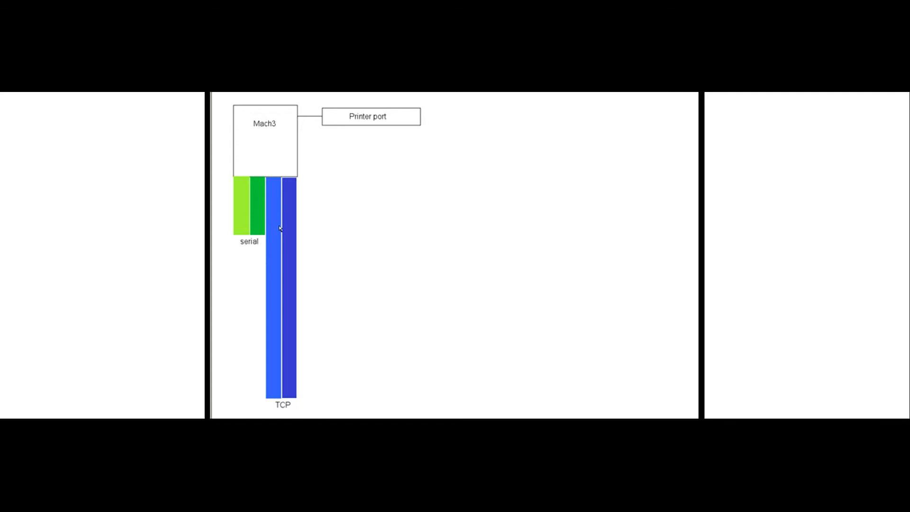
pyautogui.moveTo(288, 200)
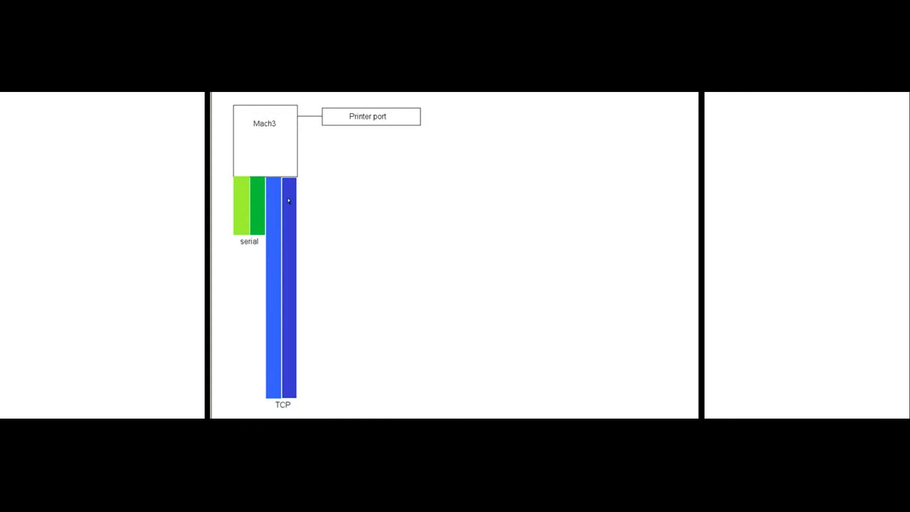
pyautogui.moveTo(280, 347)
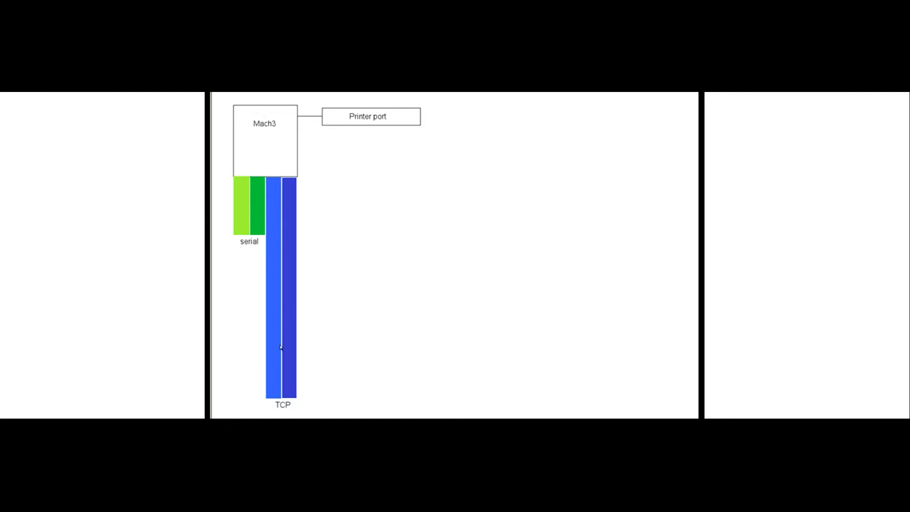
pyautogui.moveTo(281, 282)
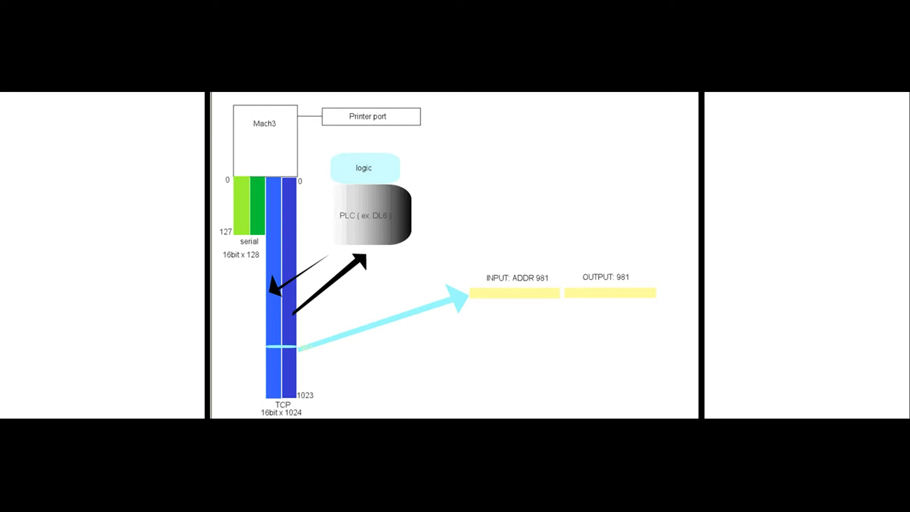
pyautogui.moveTo(283, 237)
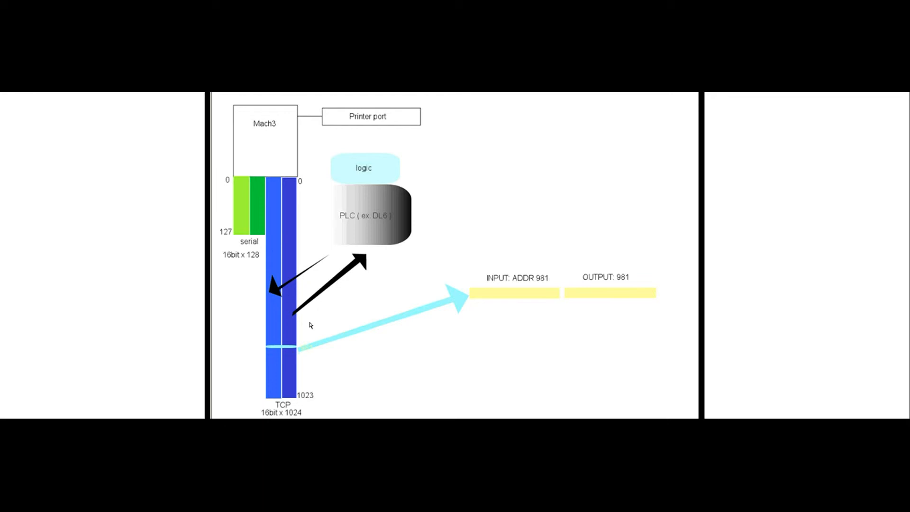
pyautogui.moveTo(360, 219)
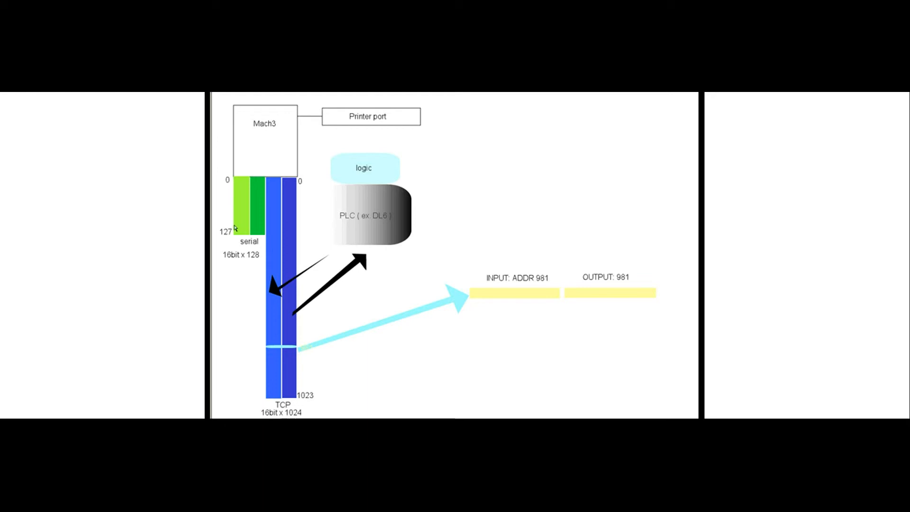
pyautogui.moveTo(254, 232)
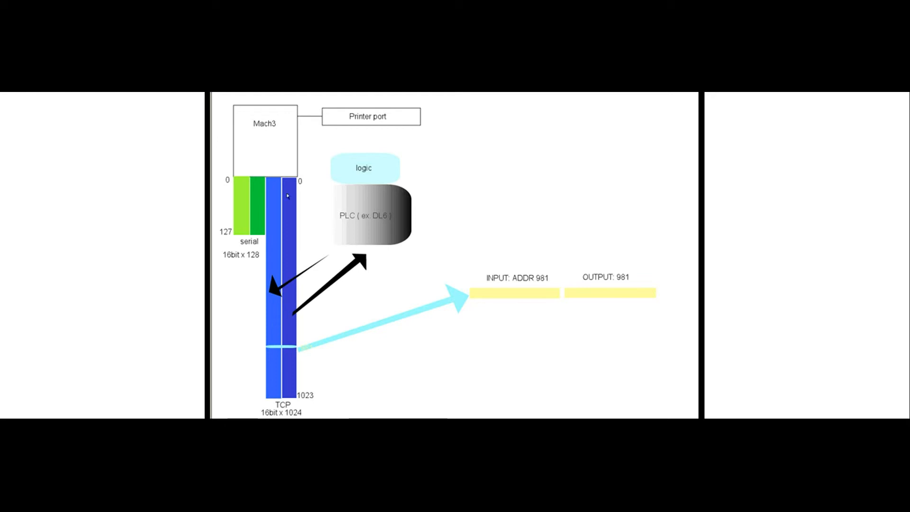
pyautogui.moveTo(307, 370)
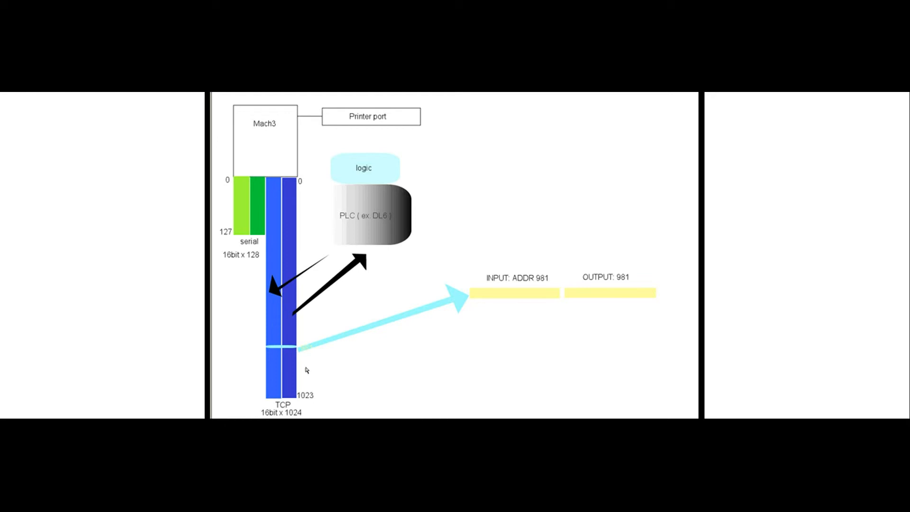
pyautogui.moveTo(295, 325)
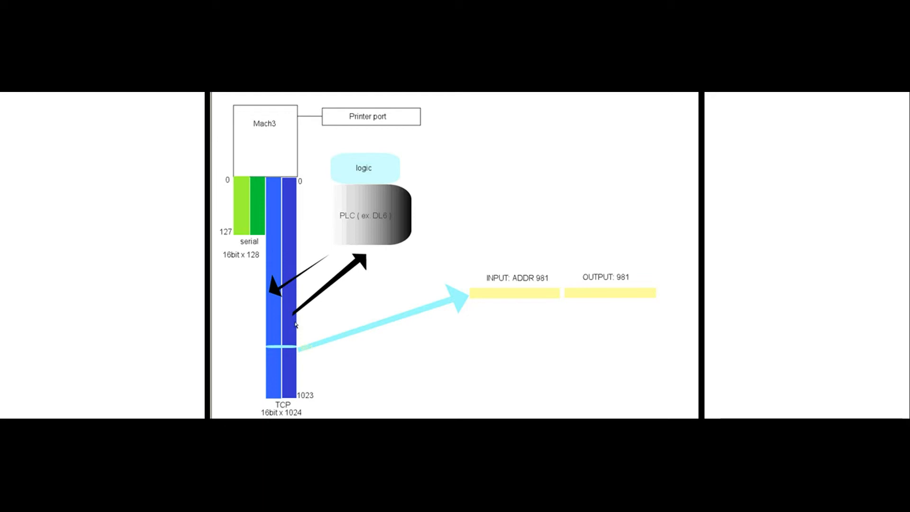
pyautogui.moveTo(269, 353)
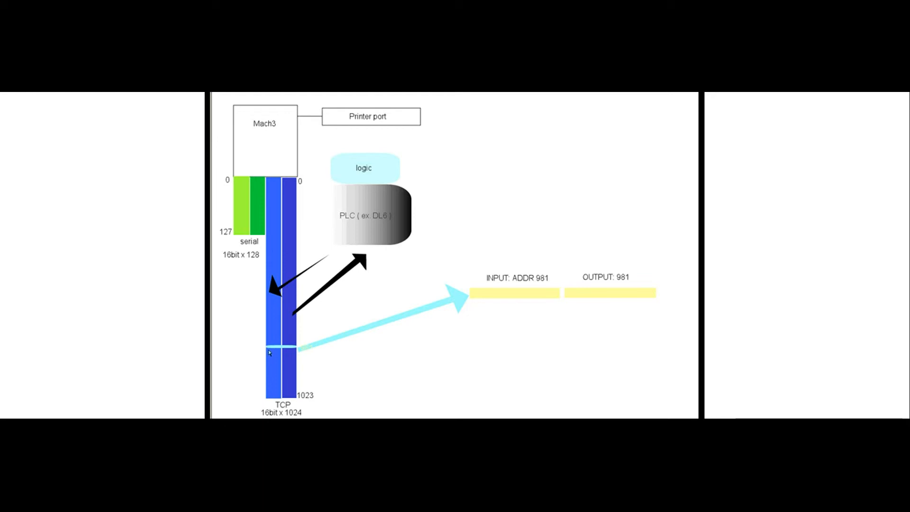
pyautogui.moveTo(530, 278)
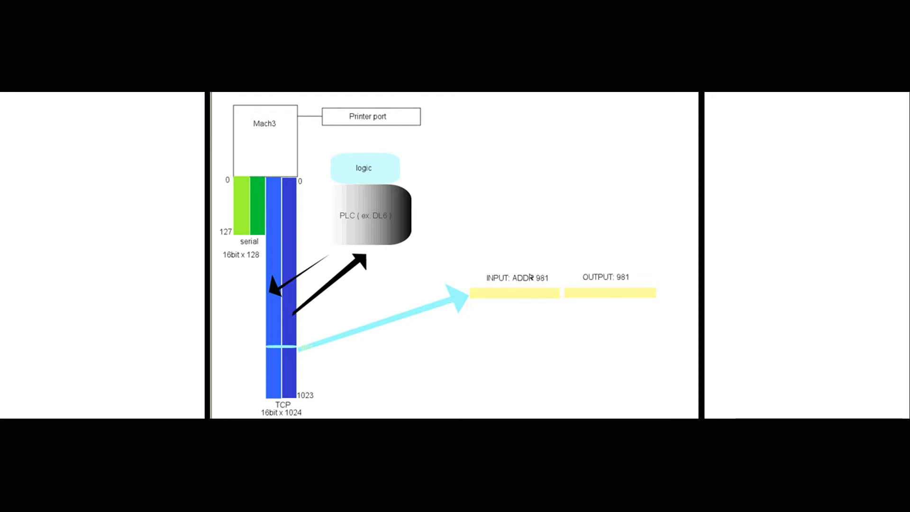
pyautogui.moveTo(567, 307)
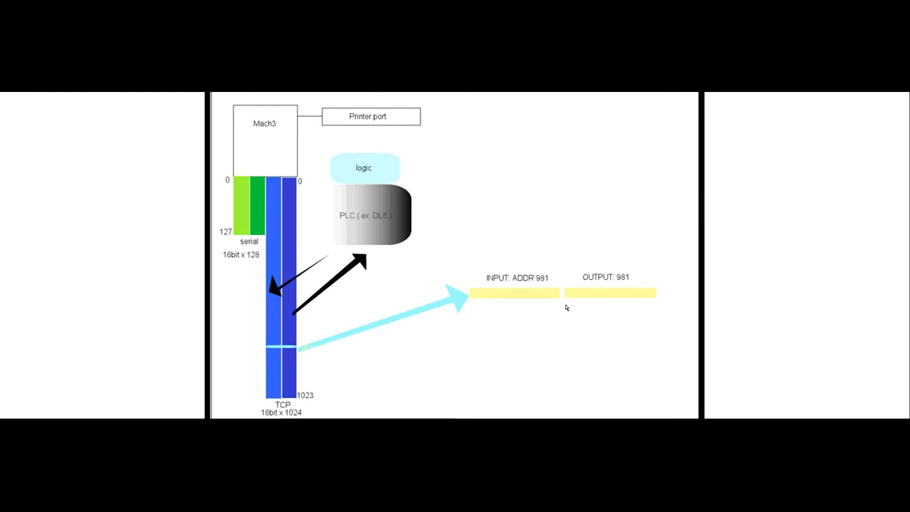
pyautogui.moveTo(515, 296)
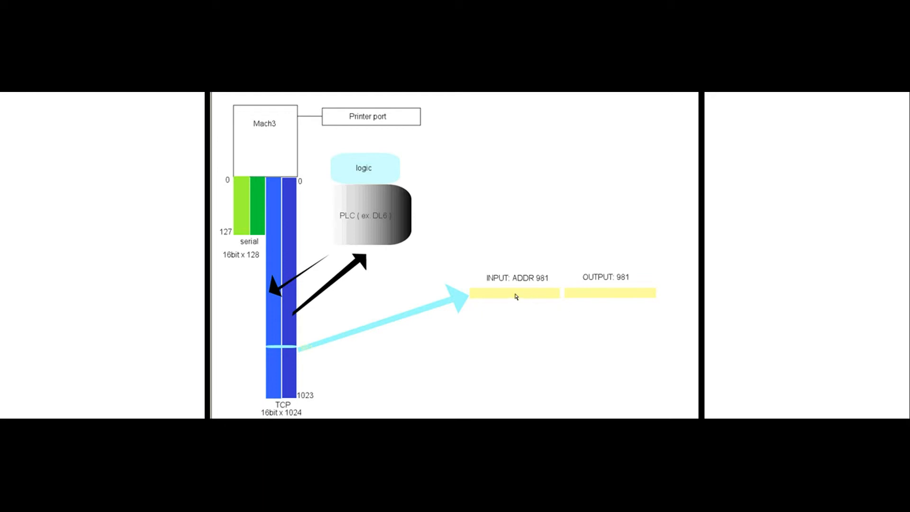
# Step: Advance the slide build showing the PLC logic, arrows and INPUT/OUTPUT 981 bars
pyautogui.click(516, 294)
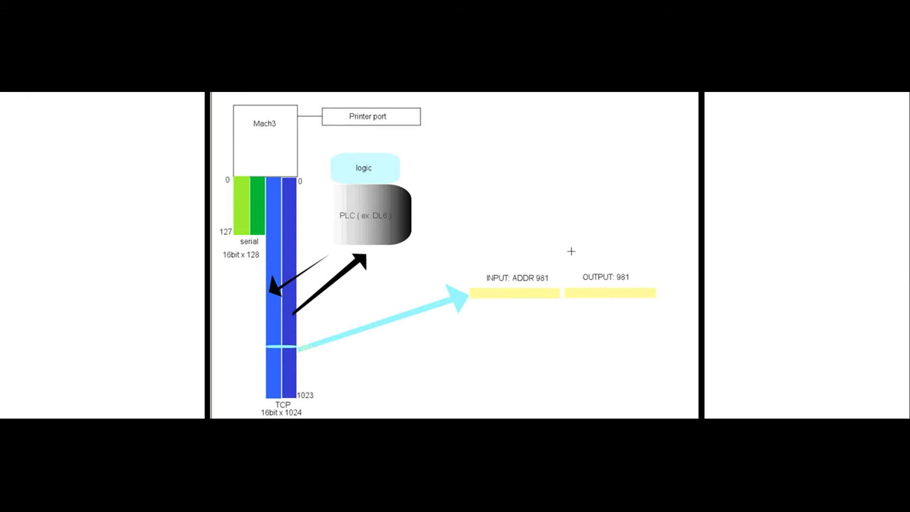
pyautogui.moveTo(276, 207)
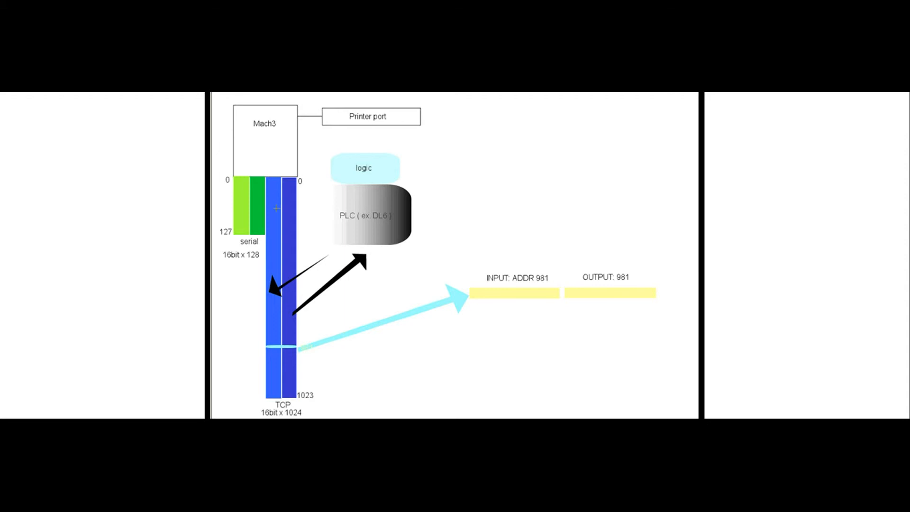
pyautogui.moveTo(311, 185)
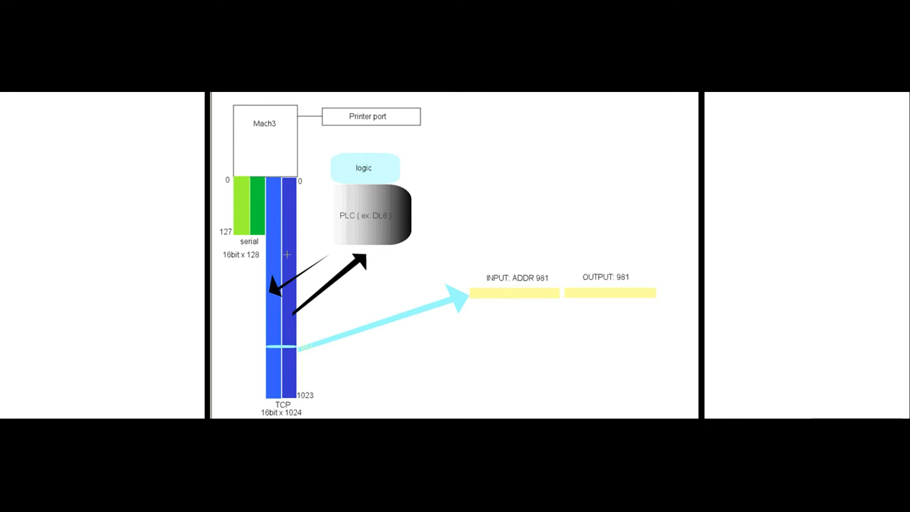
pyautogui.moveTo(245, 208)
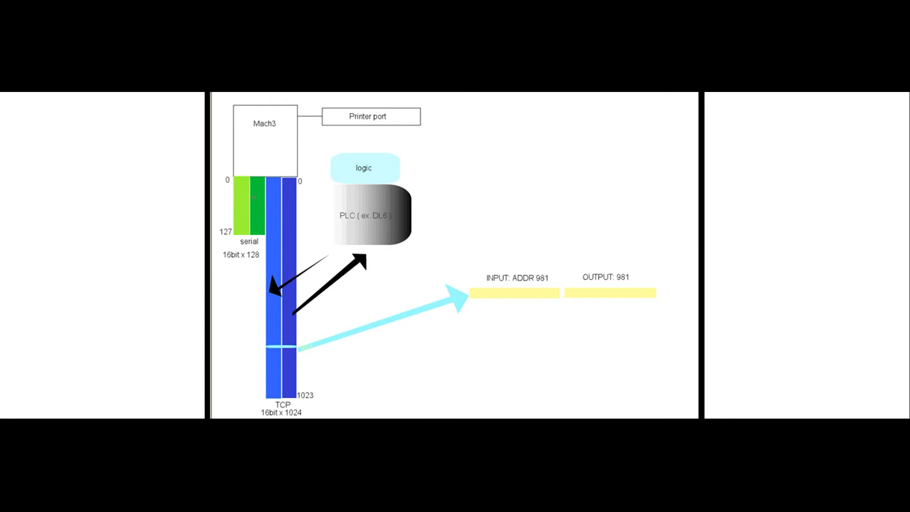
pyautogui.moveTo(239, 182)
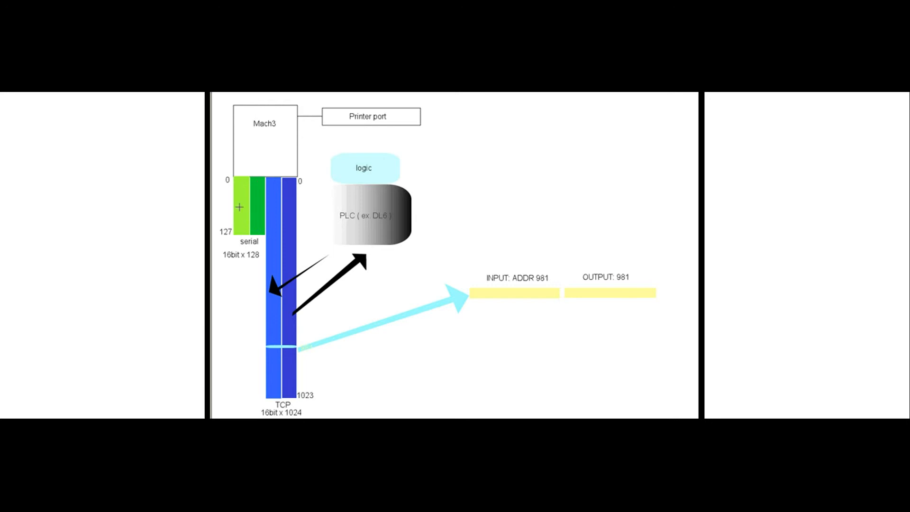
pyautogui.moveTo(344, 177)
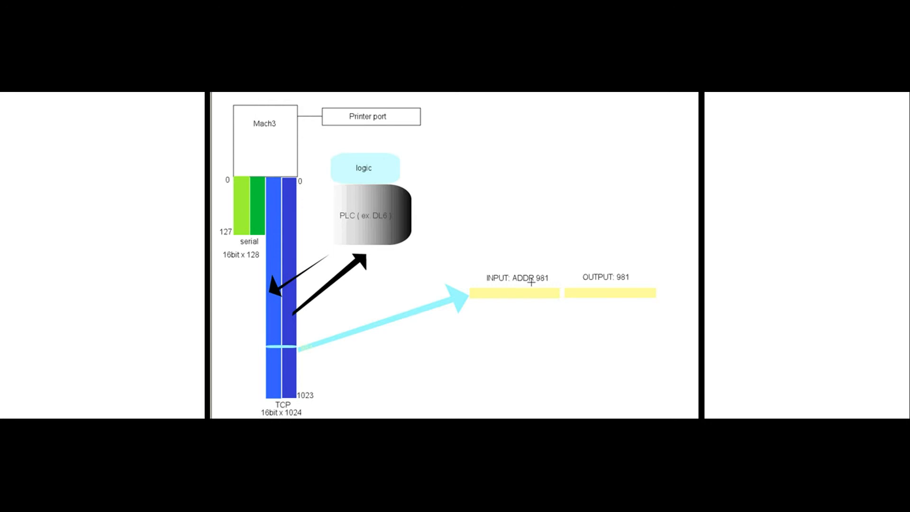
pyautogui.moveTo(534, 290)
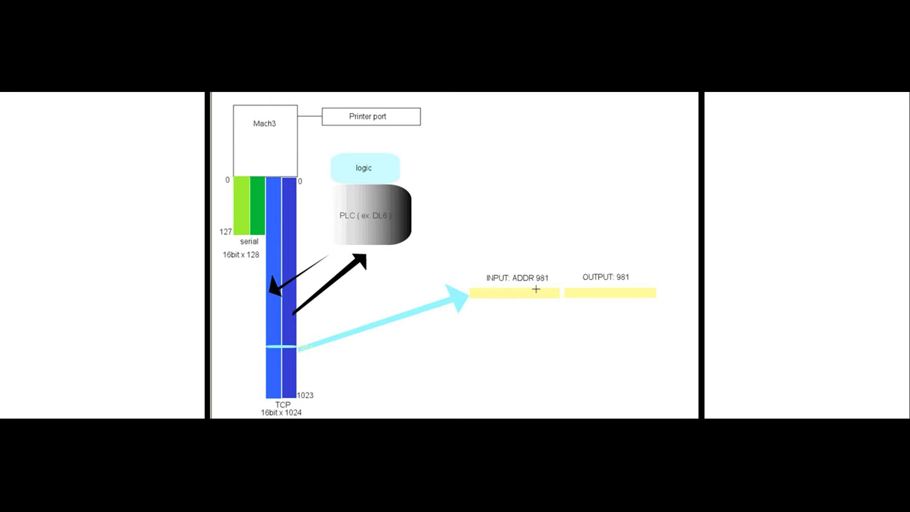
pyautogui.moveTo(630, 301)
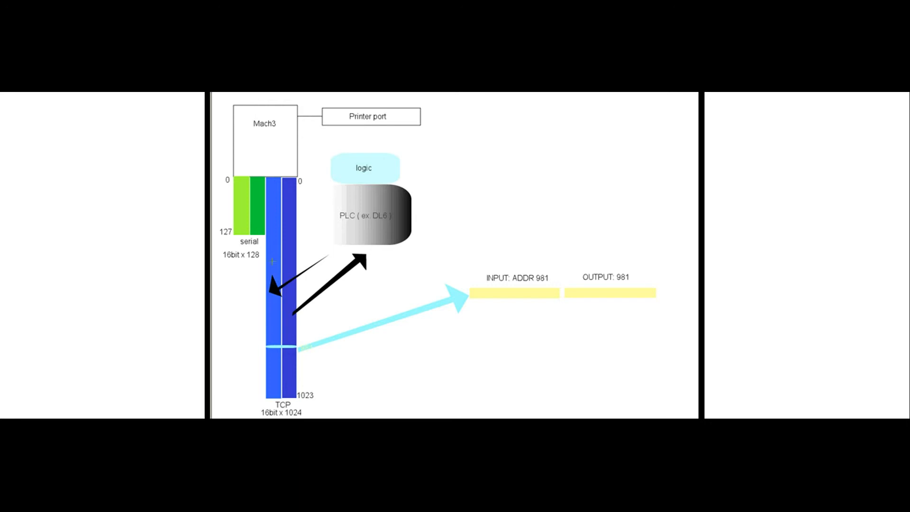
pyautogui.moveTo(275, 291)
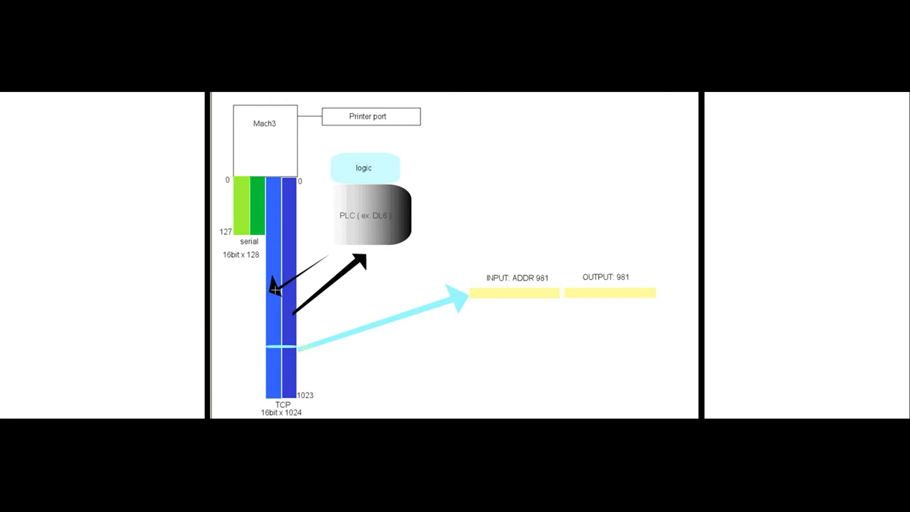
pyautogui.moveTo(289, 322)
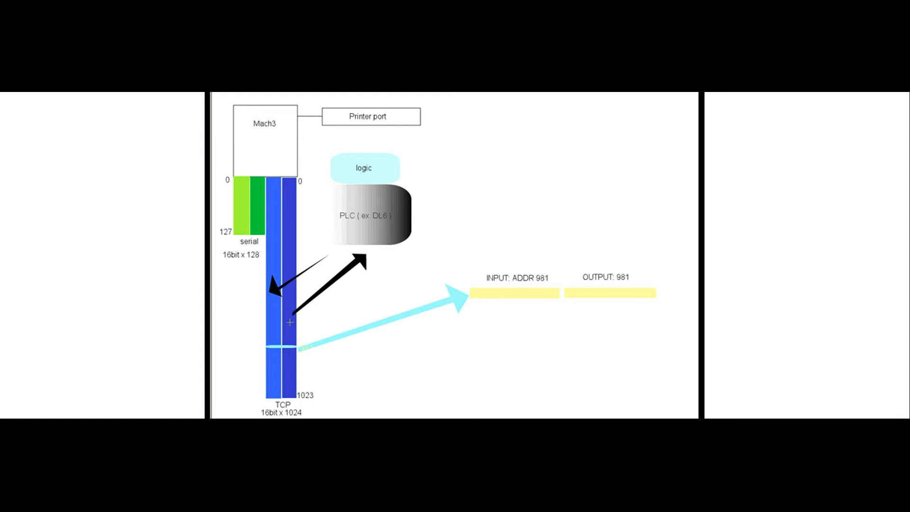
pyautogui.moveTo(374, 231)
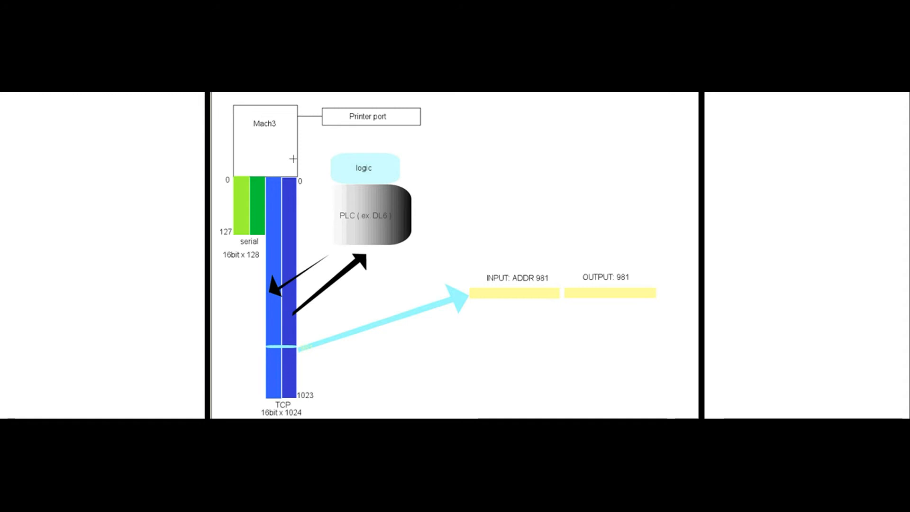
pyautogui.moveTo(381, 250)
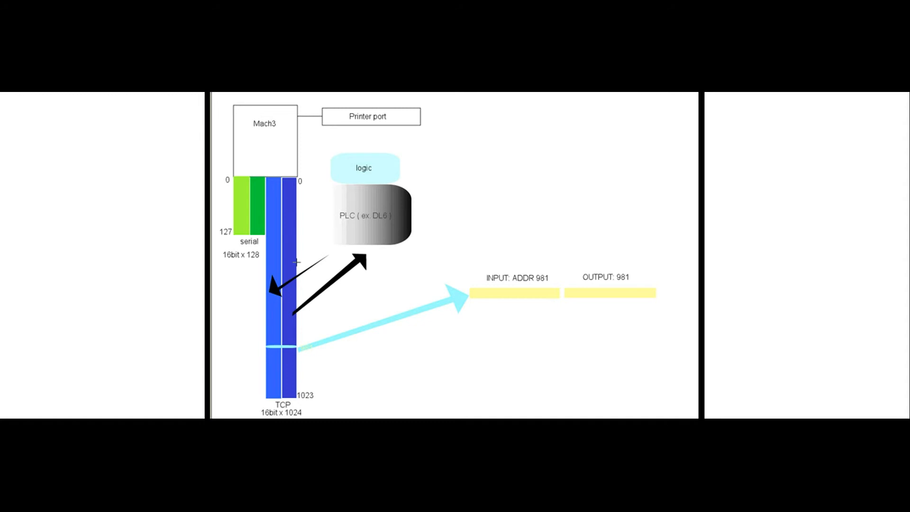
pyautogui.moveTo(438, 268)
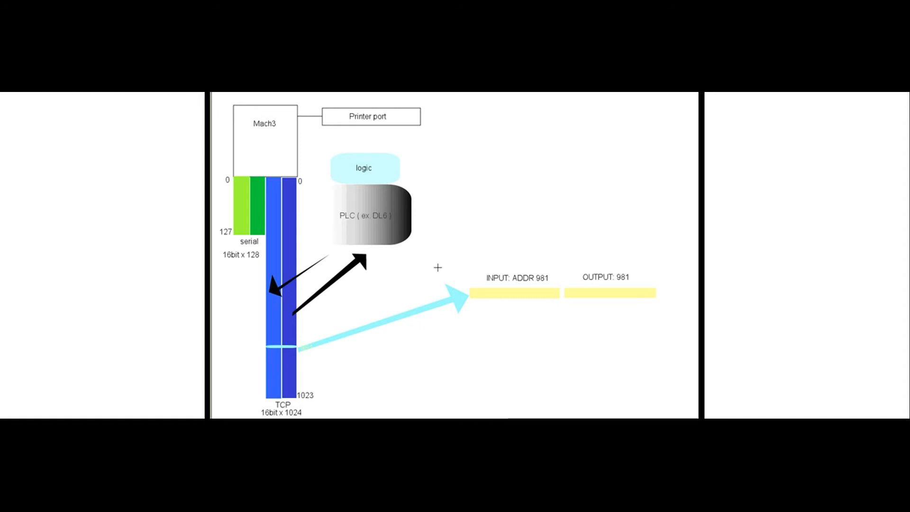
pyautogui.moveTo(346, 153)
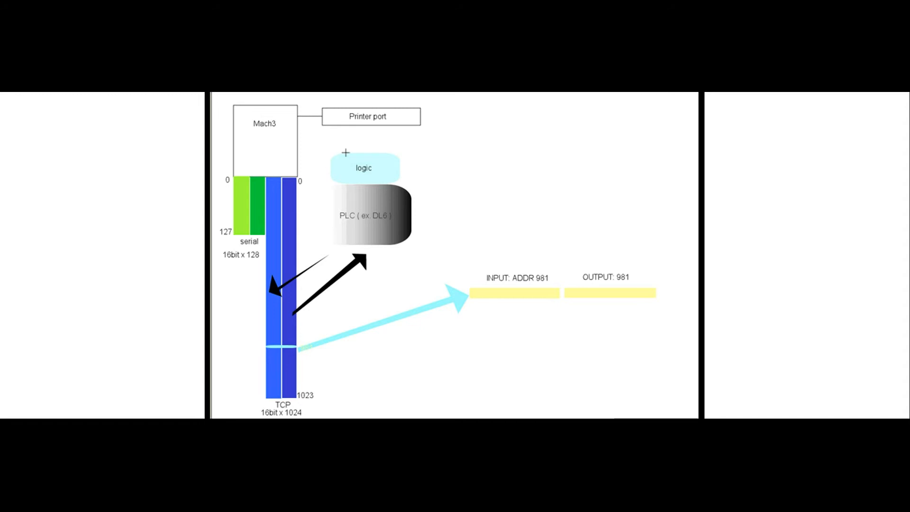
pyautogui.moveTo(361, 154)
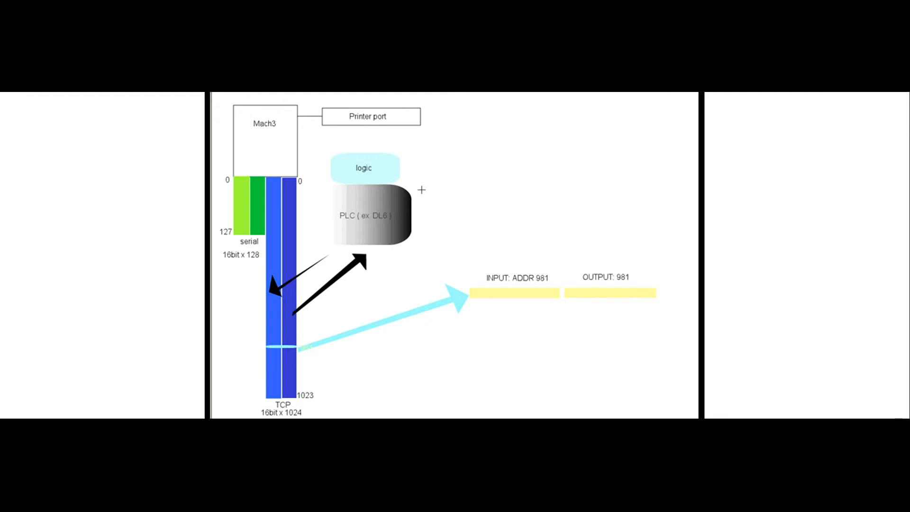
pyautogui.moveTo(285, 290)
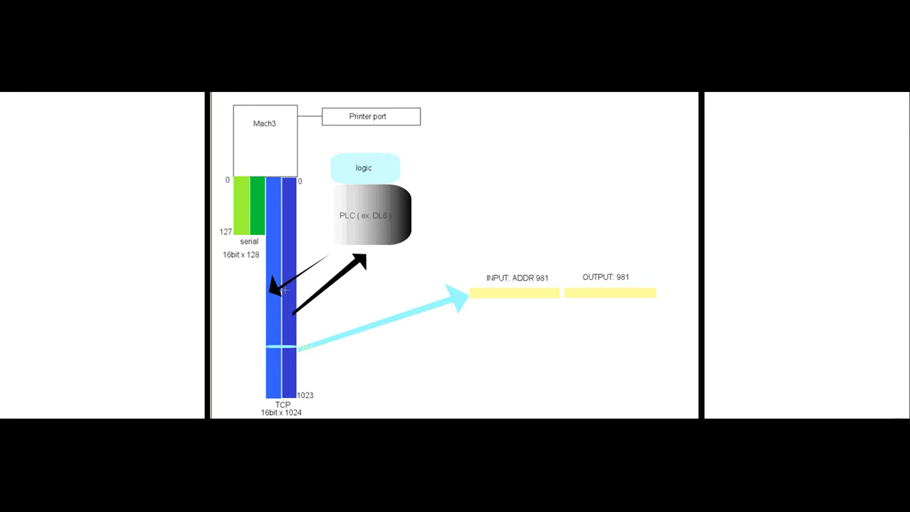
pyautogui.moveTo(291, 257)
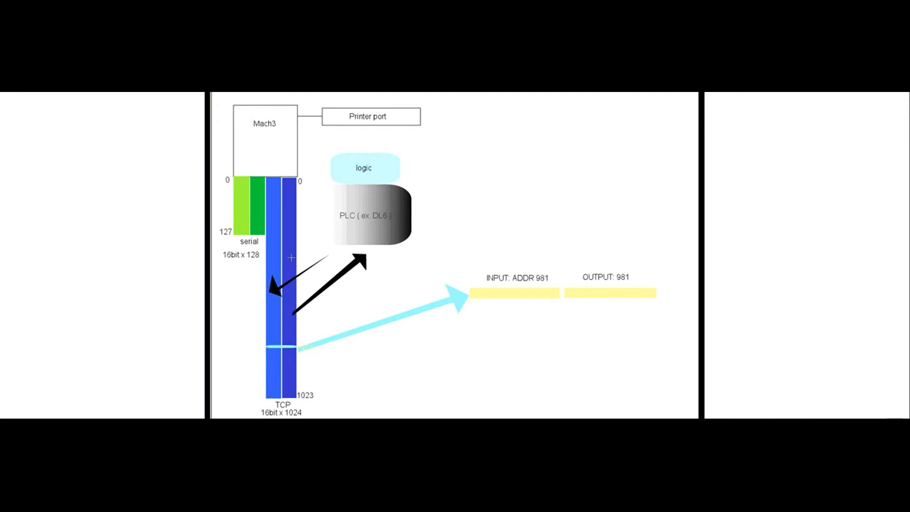
pyautogui.moveTo(291, 306)
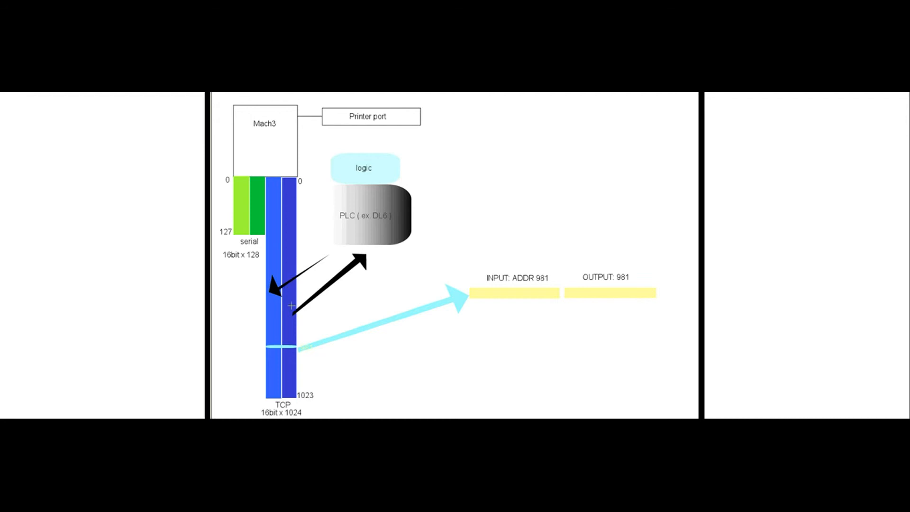
pyautogui.moveTo(289, 364)
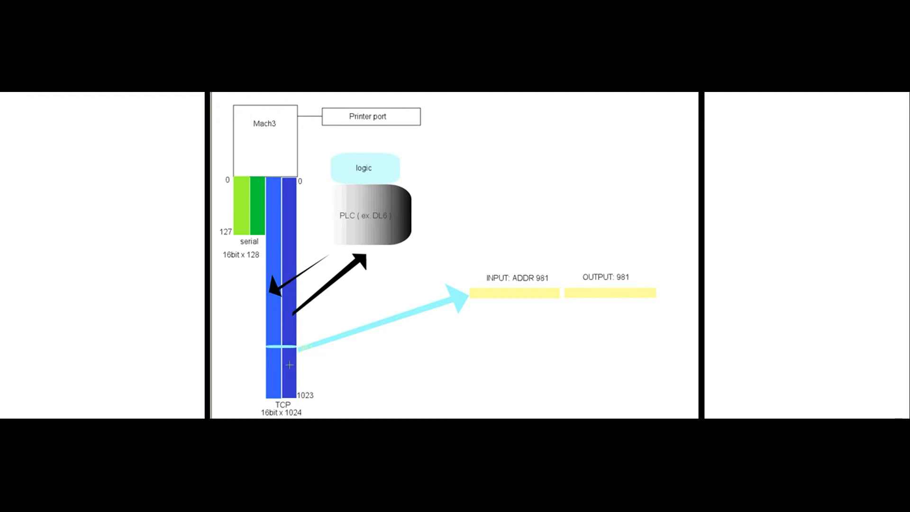
pyautogui.moveTo(339, 263)
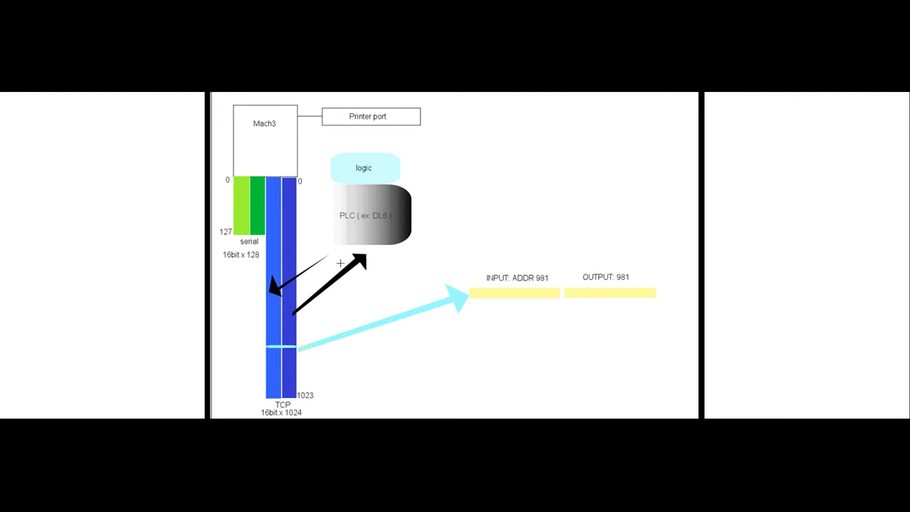
pyautogui.moveTo(404, 268)
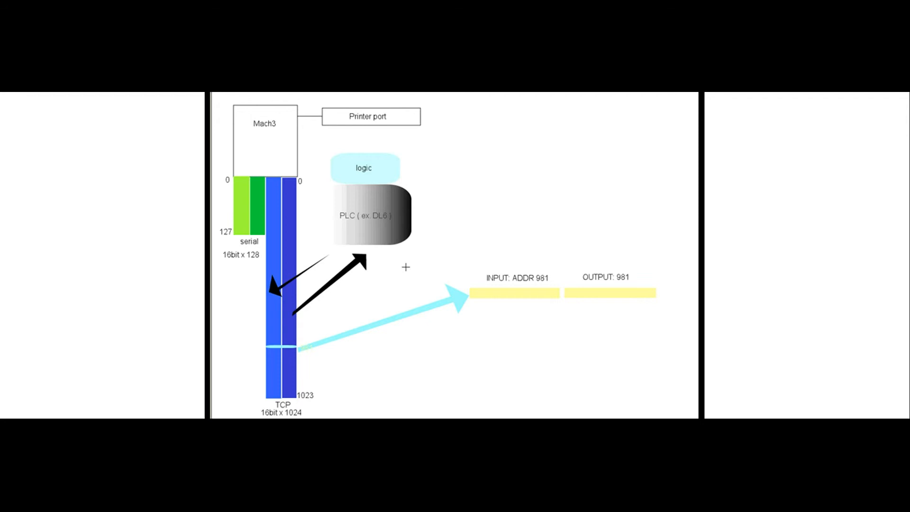
pyautogui.moveTo(381, 152)
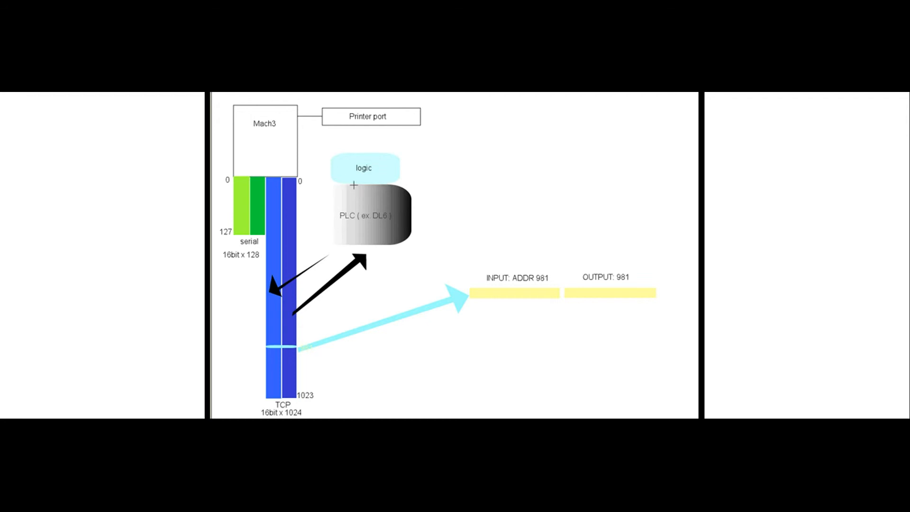
pyautogui.moveTo(262, 337)
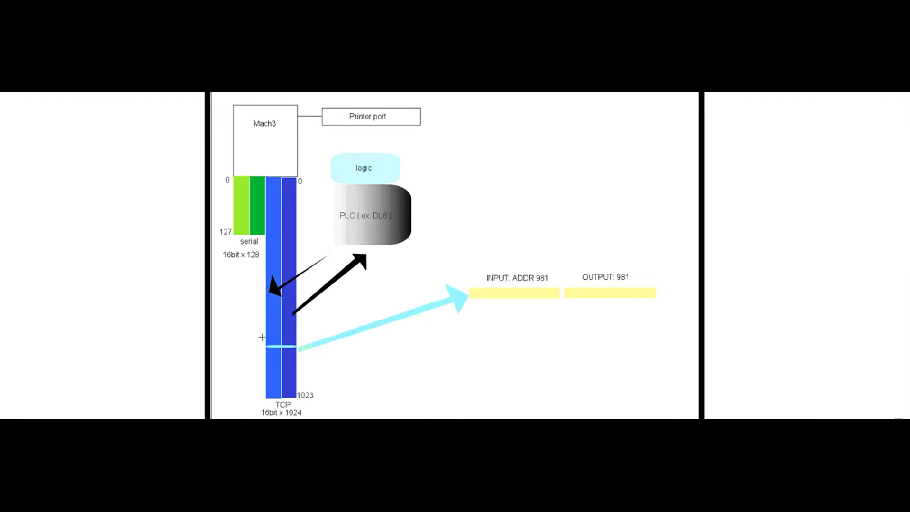
pyautogui.moveTo(273, 242)
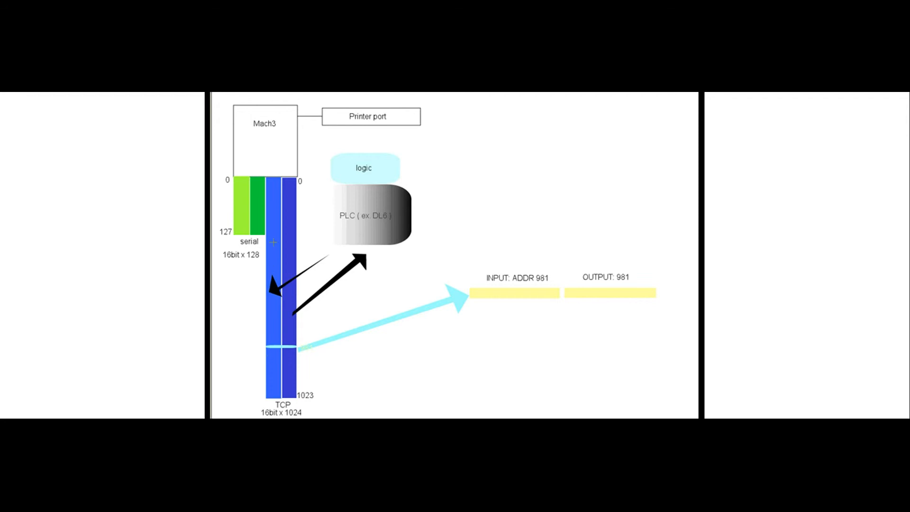
pyautogui.moveTo(328, 227)
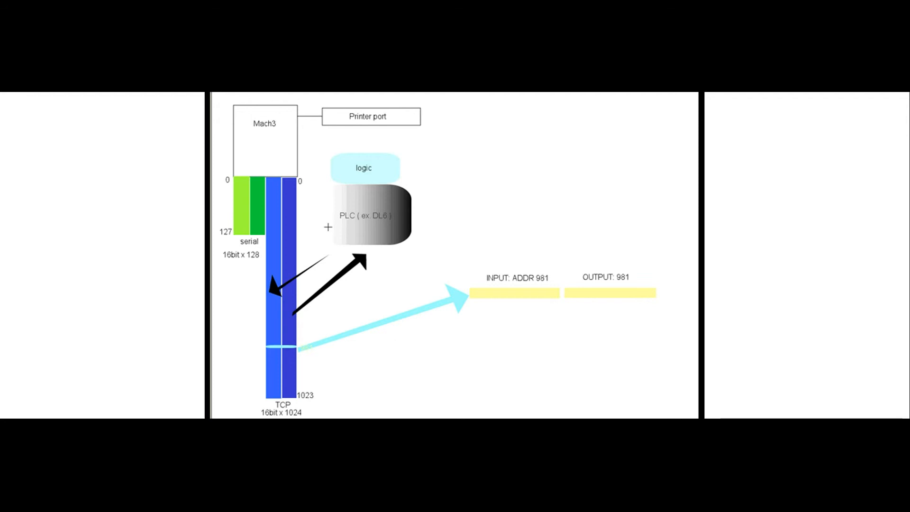
pyautogui.moveTo(603, 239)
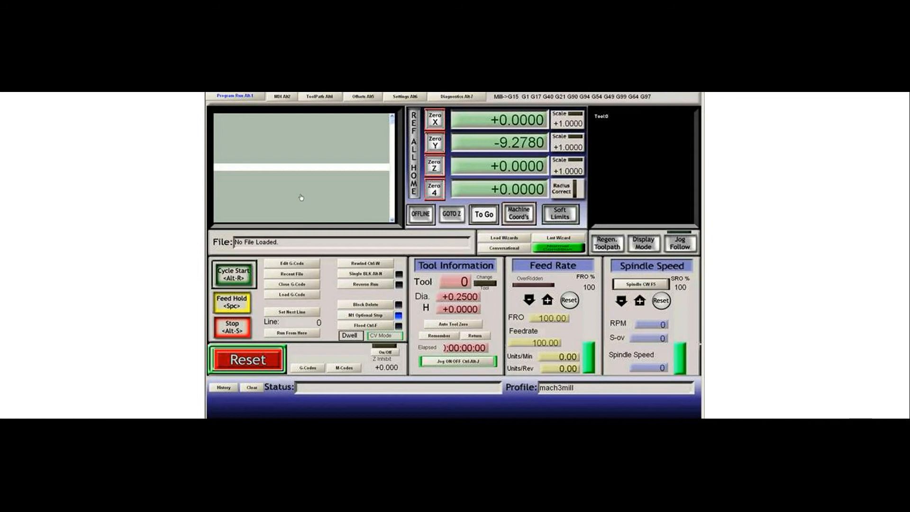
# Step: Create and name a new brain from Operator > Brain Editor, reaching the blank canvas
pyautogui.click(296, 97)
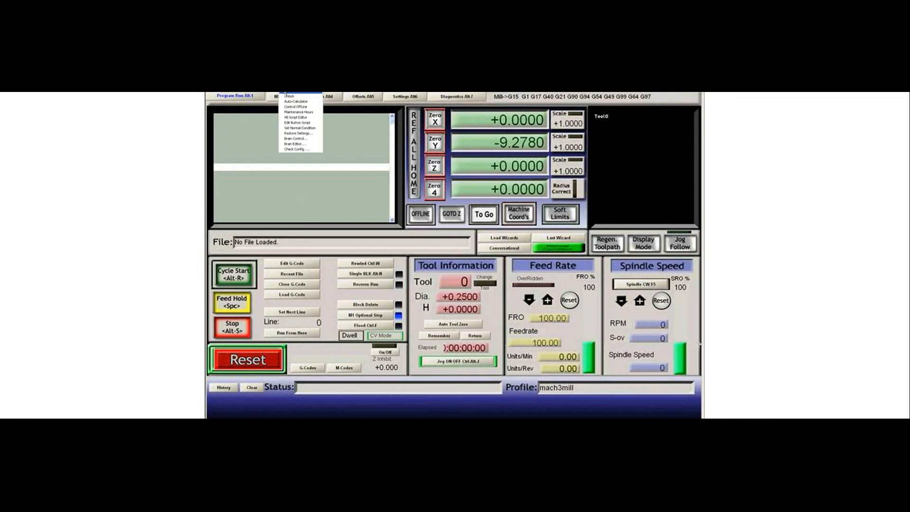
pyautogui.click(294, 139)
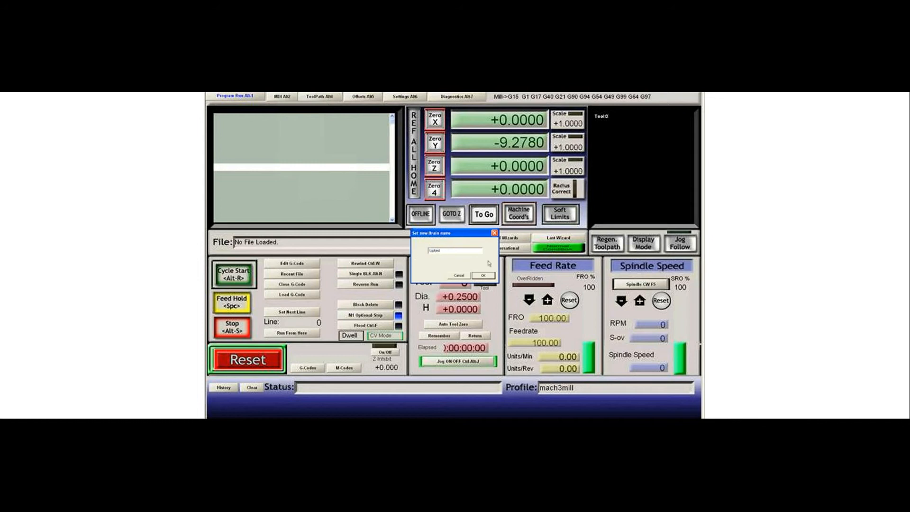
pyautogui.click(482, 275)
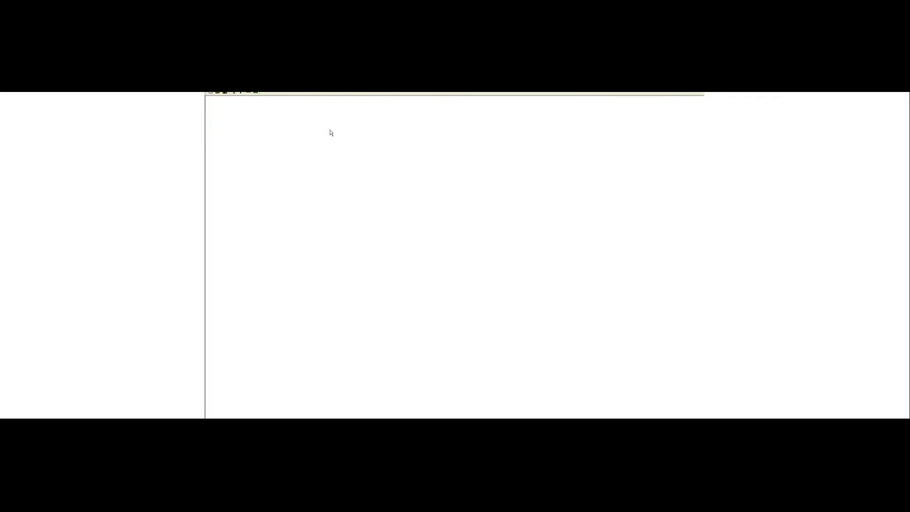
pyautogui.moveTo(245, 105)
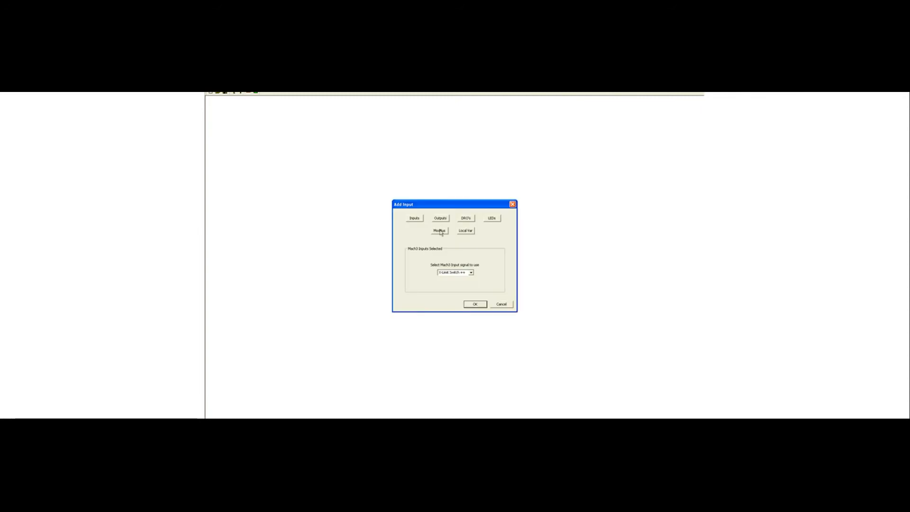
# Step: Add a Modbus input block reading address 100
pyautogui.click(439, 230)
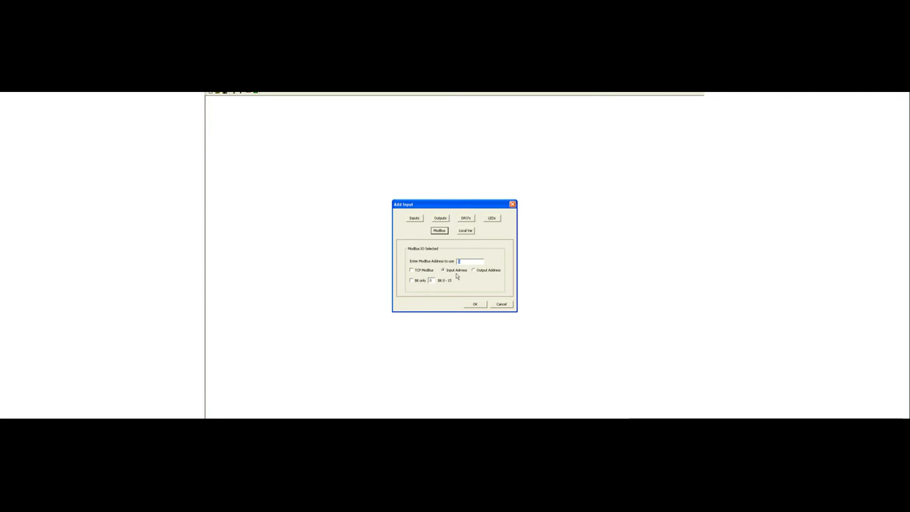
pyautogui.write('100')
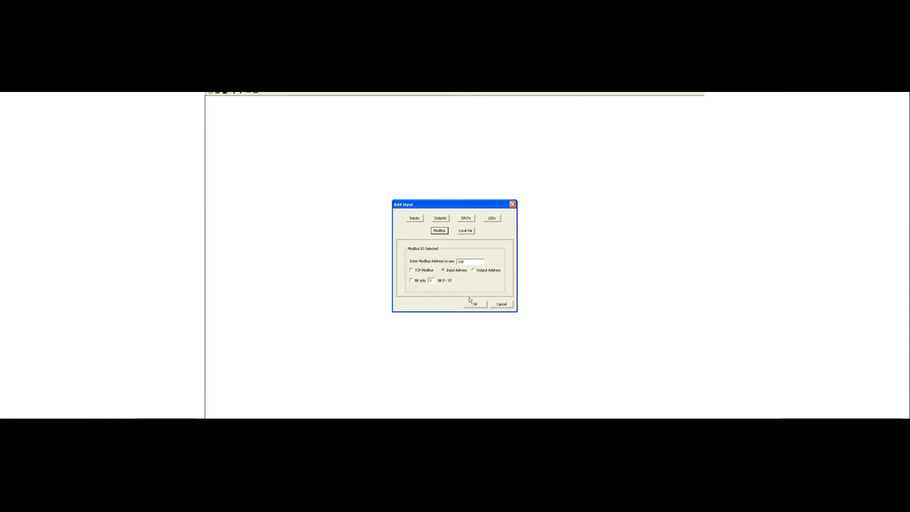
pyautogui.click(474, 305)
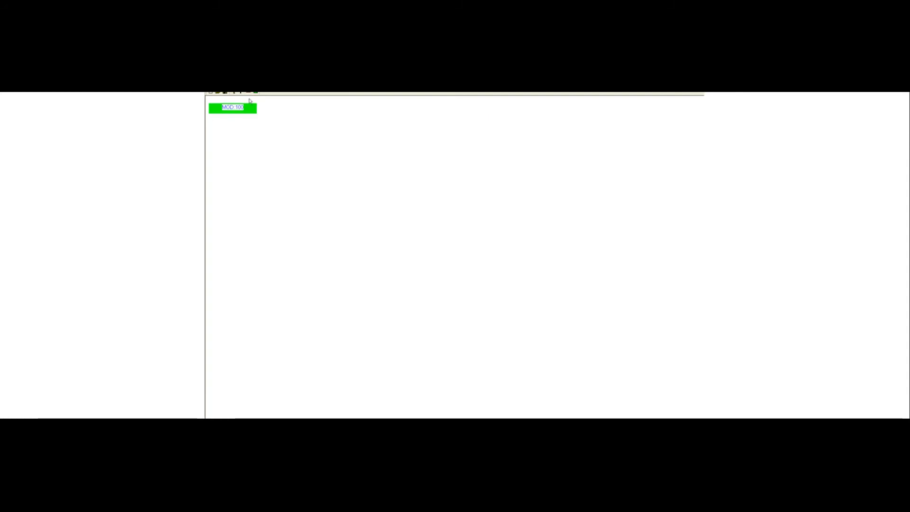
pyautogui.moveTo(245, 100)
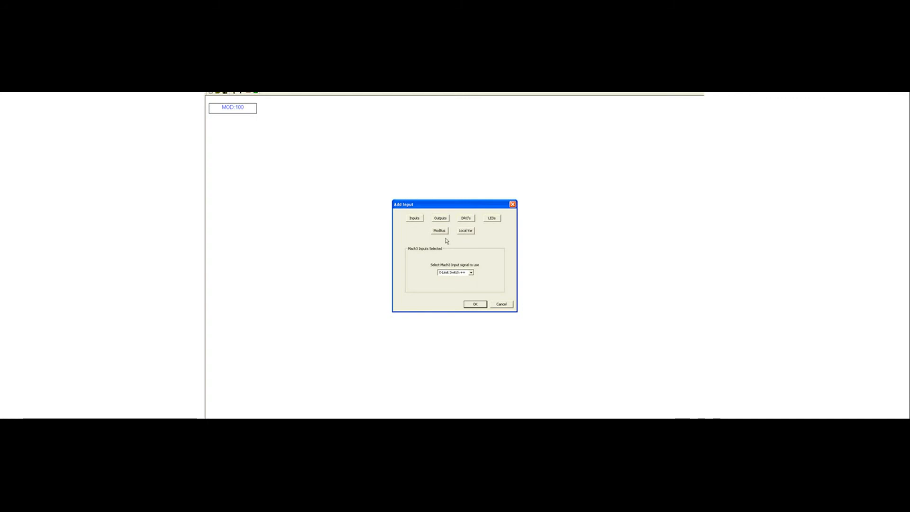
# Step: Add a second Modbus input reading address 101 beneath MOD:100
pyautogui.click(439, 231)
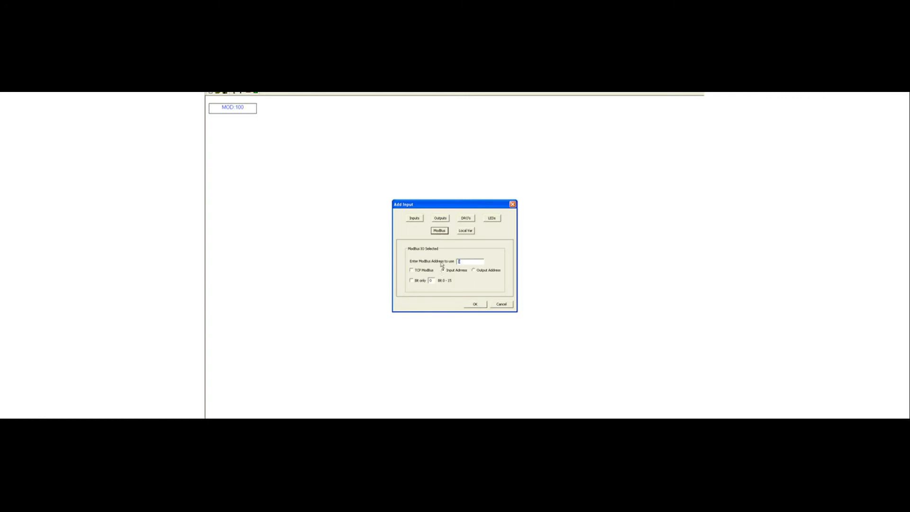
pyautogui.write('101')
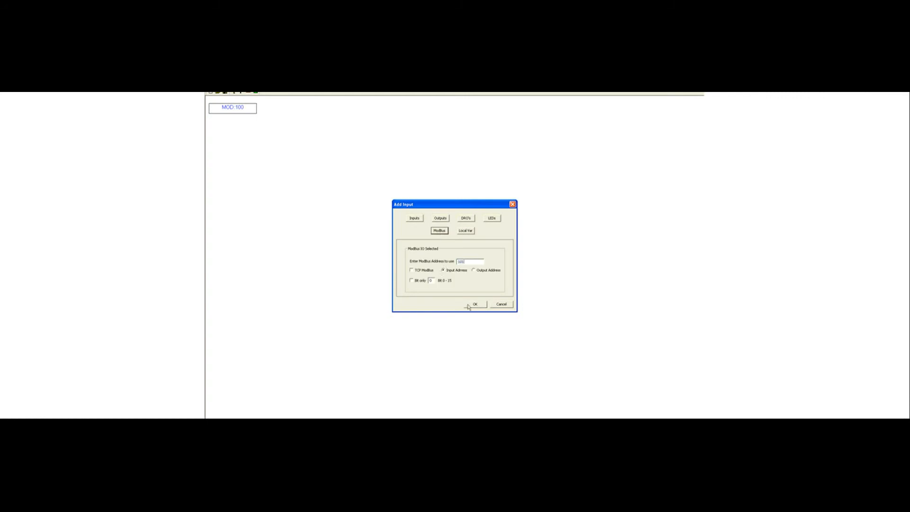
pyautogui.click(474, 304)
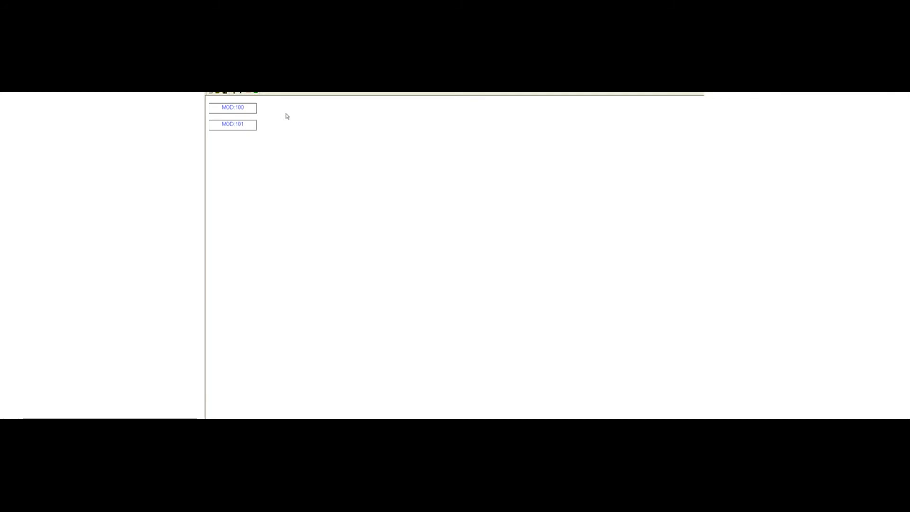
pyautogui.click(232, 108)
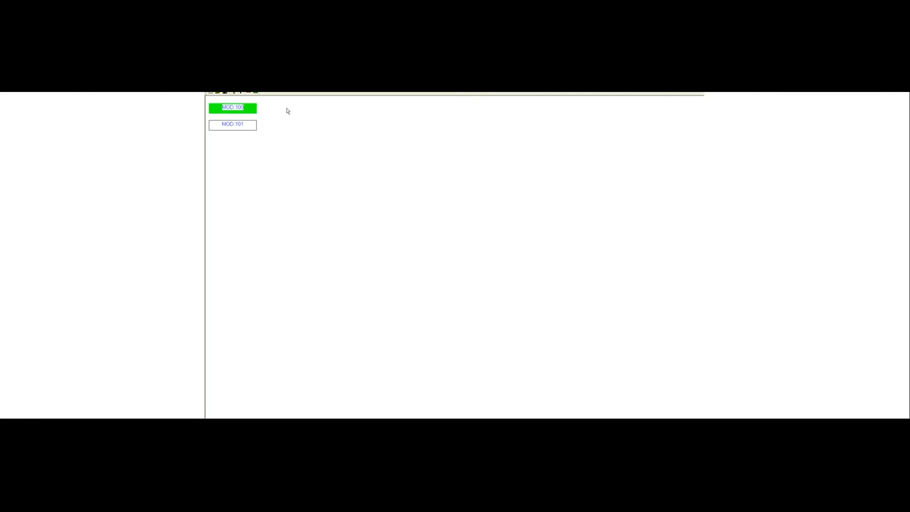
pyautogui.moveTo(299, 111)
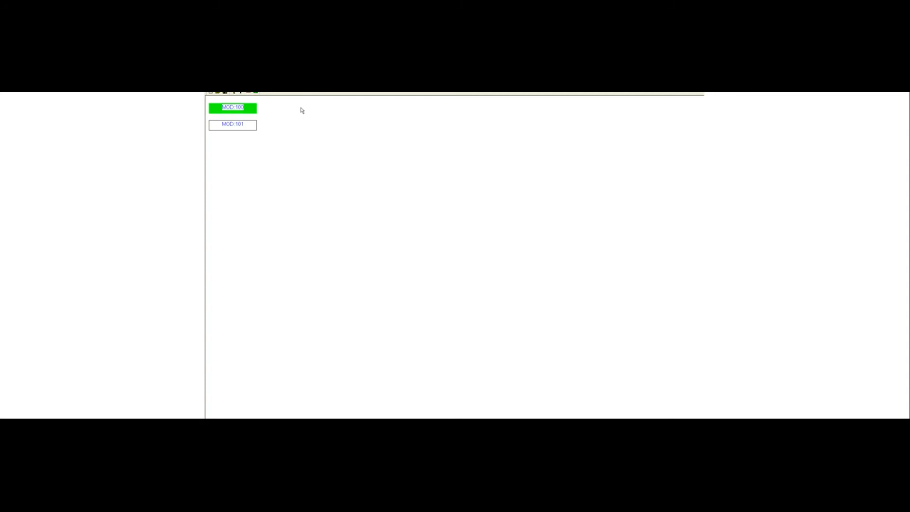
pyautogui.click(233, 124)
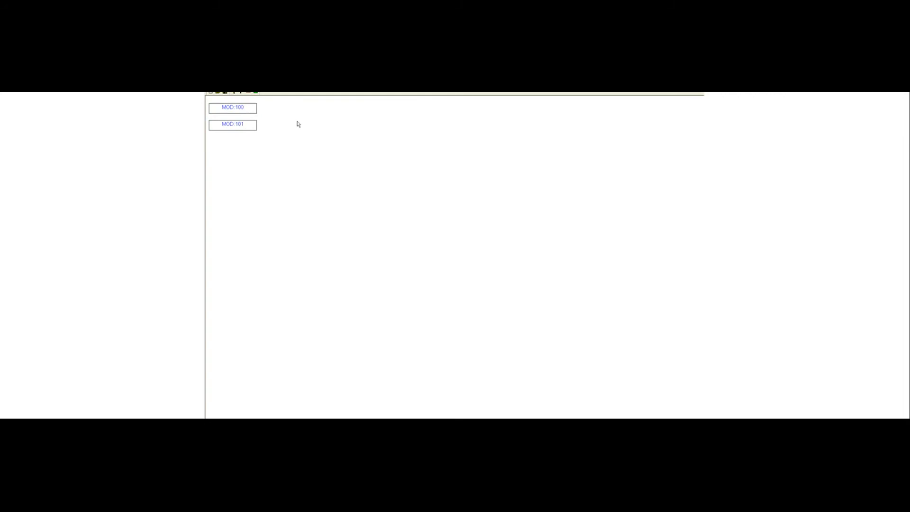
pyautogui.moveTo(292, 127)
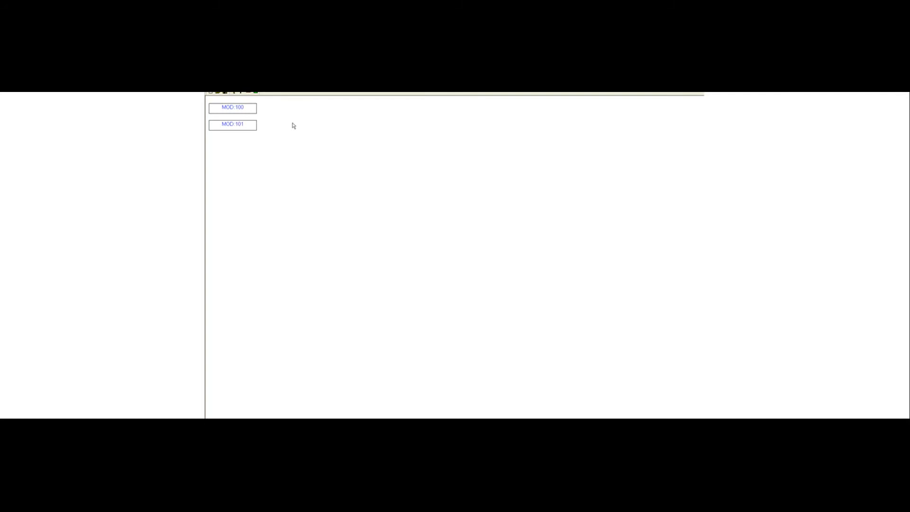
pyautogui.moveTo(281, 115)
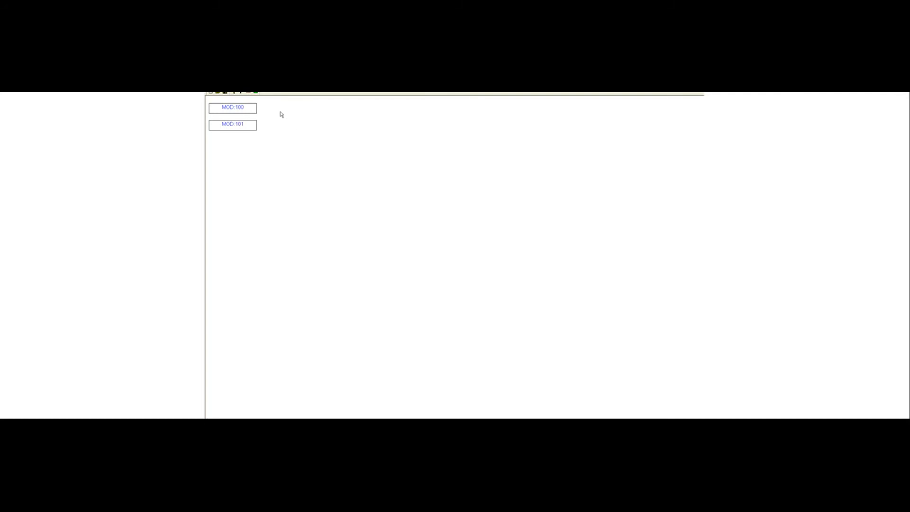
pyautogui.moveTo(246, 116)
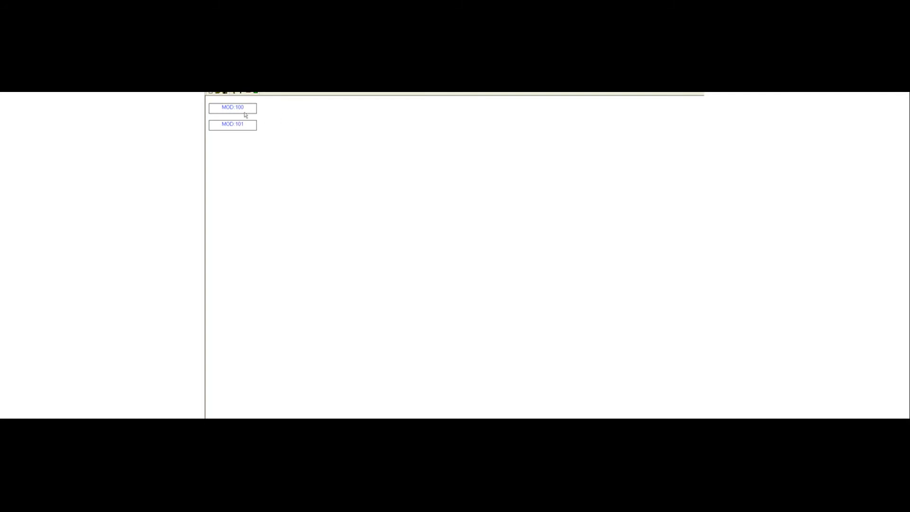
# Step: Attach a Compare Immediate equal-to lobe to MOD:100 and to MOD:101
pyautogui.click(232, 109)
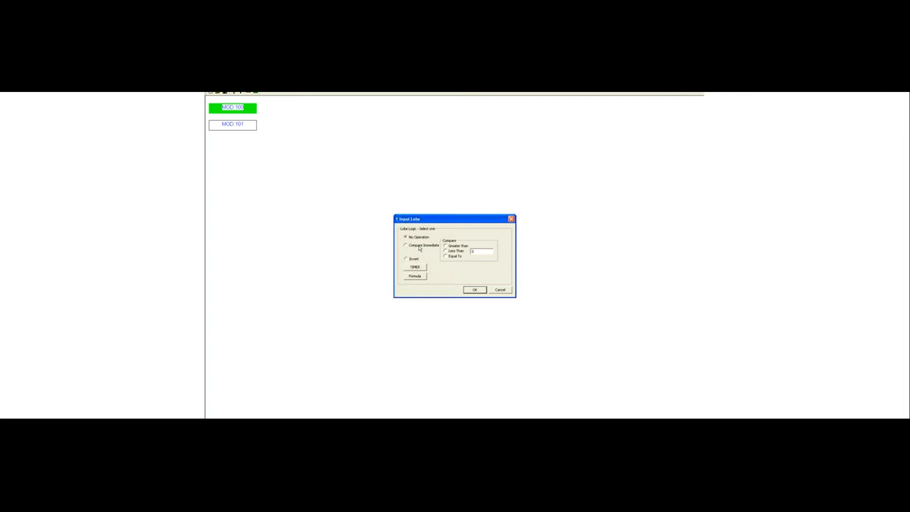
pyautogui.click(406, 244)
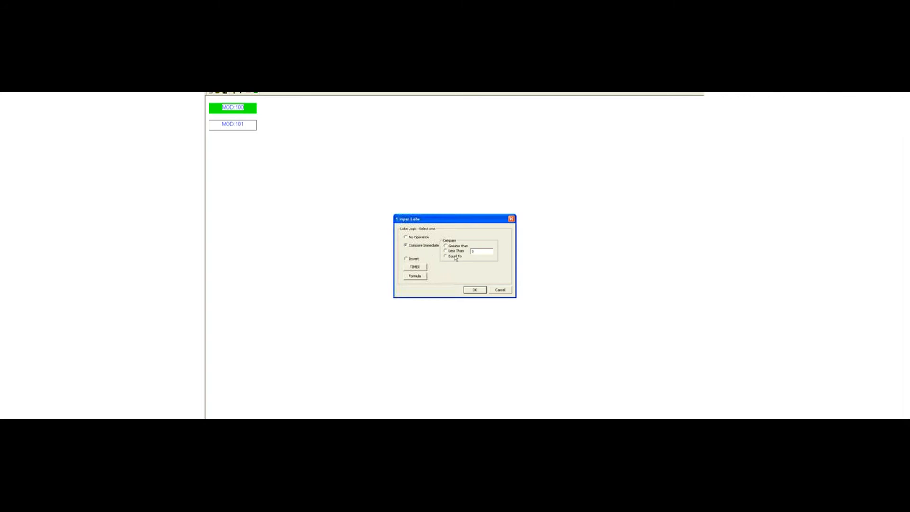
pyautogui.click(474, 290)
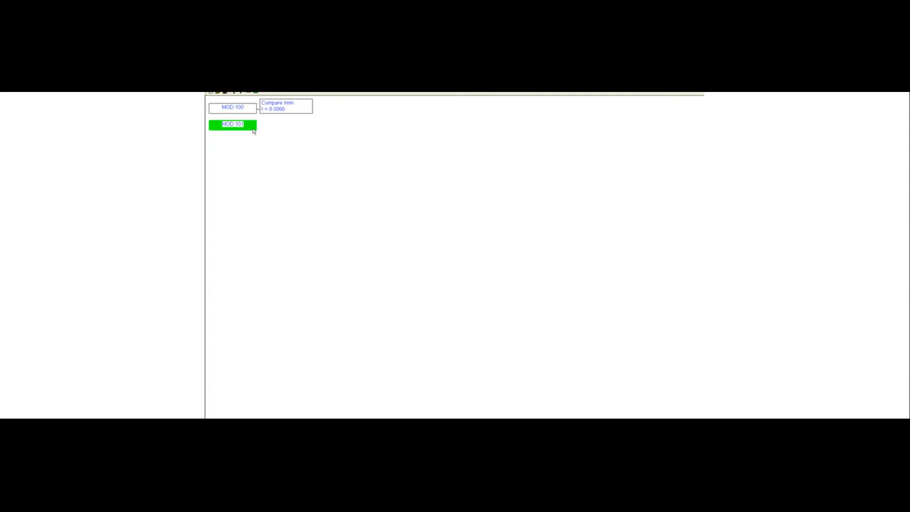
pyautogui.doubleClick(232, 124)
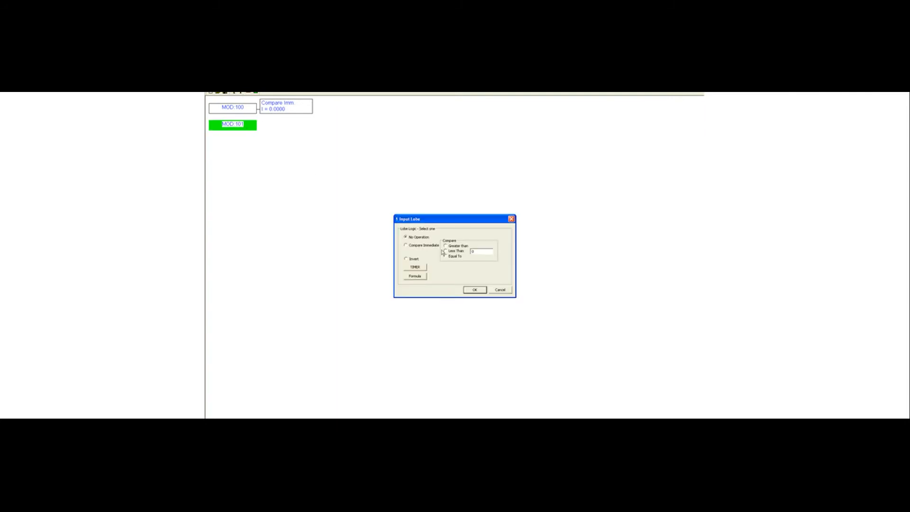
pyautogui.click(407, 244)
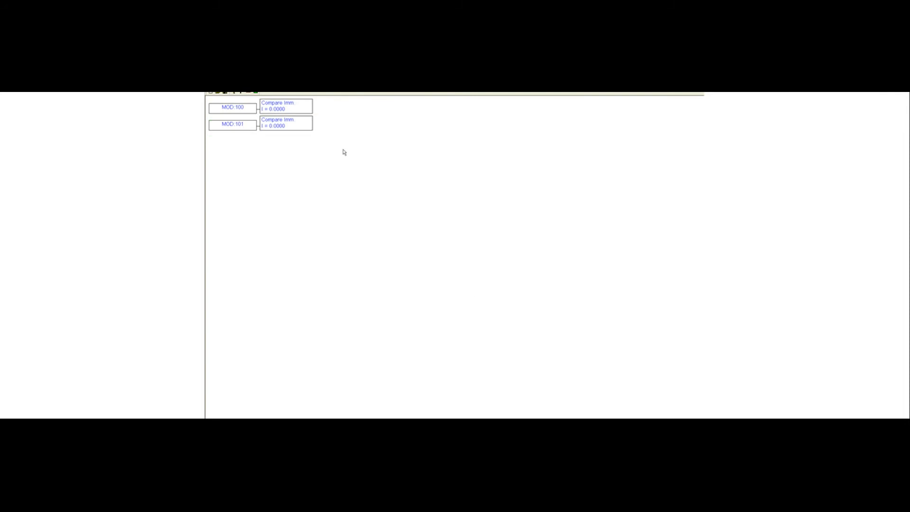
pyautogui.moveTo(343, 146)
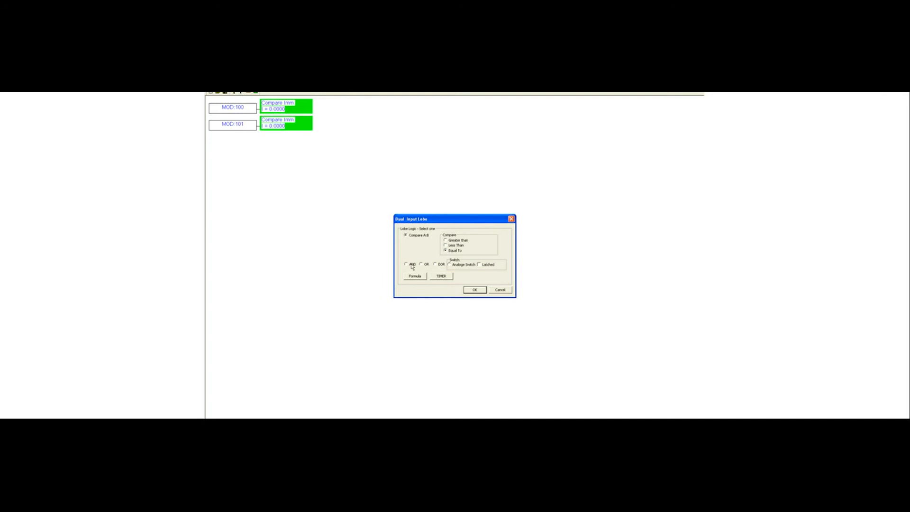
# Step: Join the two compare lobes with an AND dual-input lobe
pyautogui.click(407, 264)
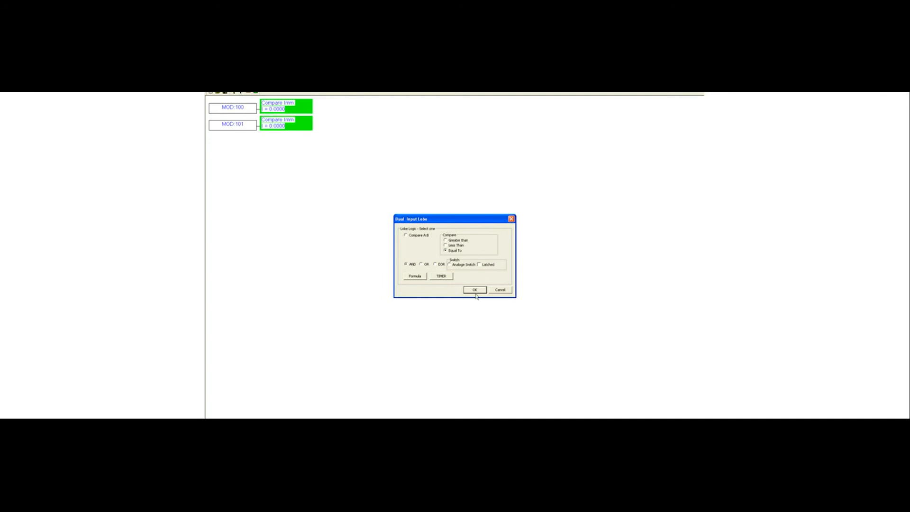
pyautogui.click(474, 290)
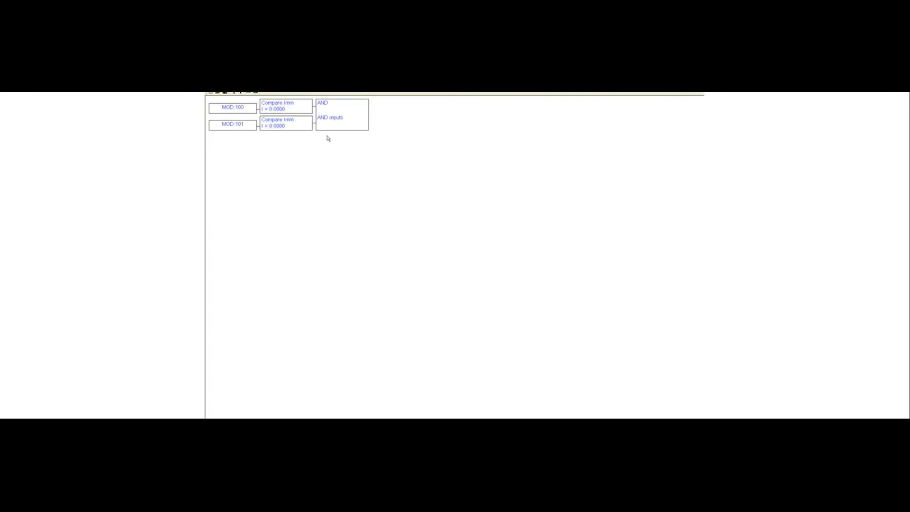
pyautogui.moveTo(327, 121)
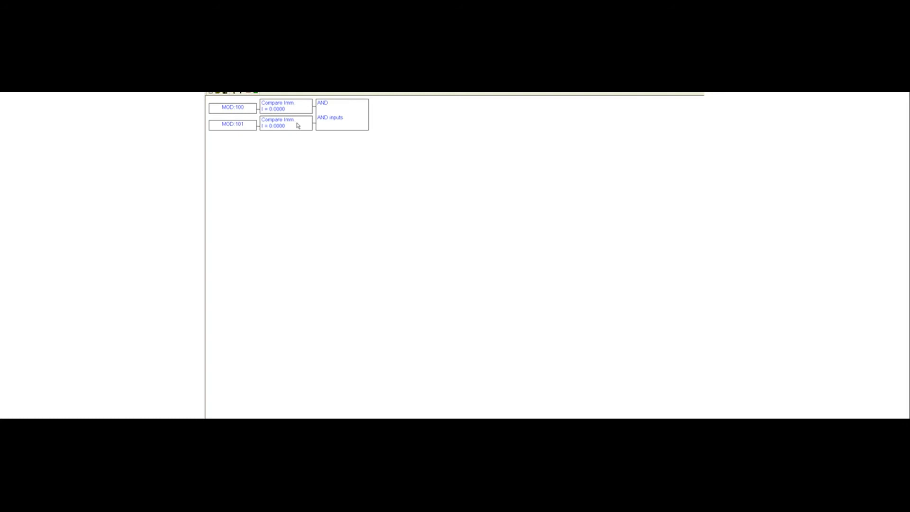
pyautogui.moveTo(336, 115)
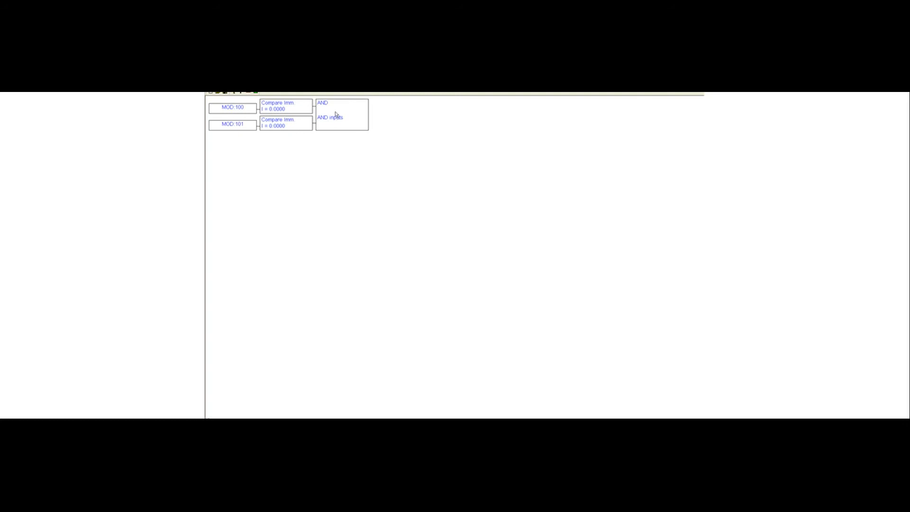
pyautogui.moveTo(348, 119)
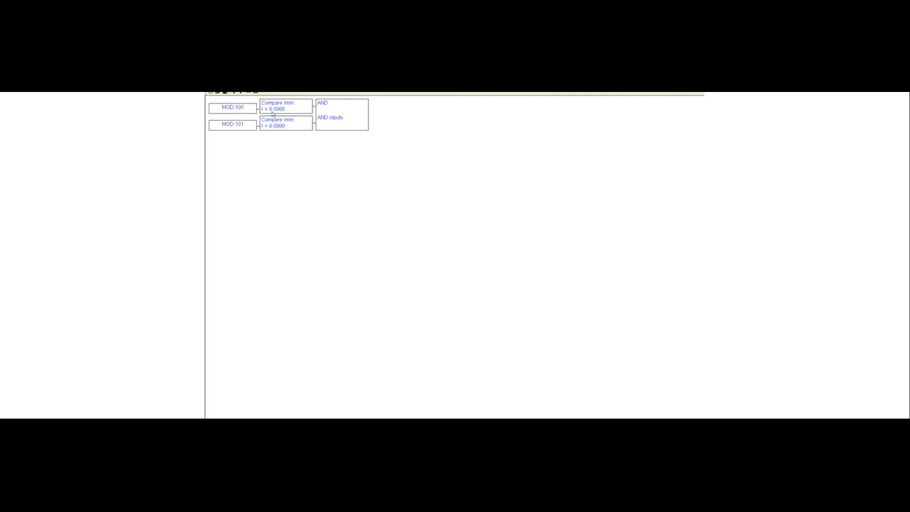
pyautogui.moveTo(316, 109)
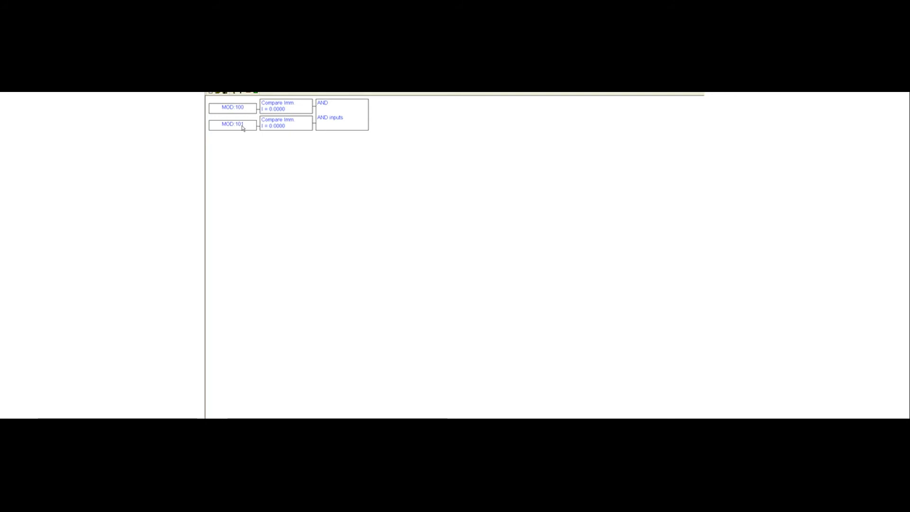
# Step: Terminate the AND lobe with a ButtonPress output set to FeedHold
pyautogui.click(342, 114)
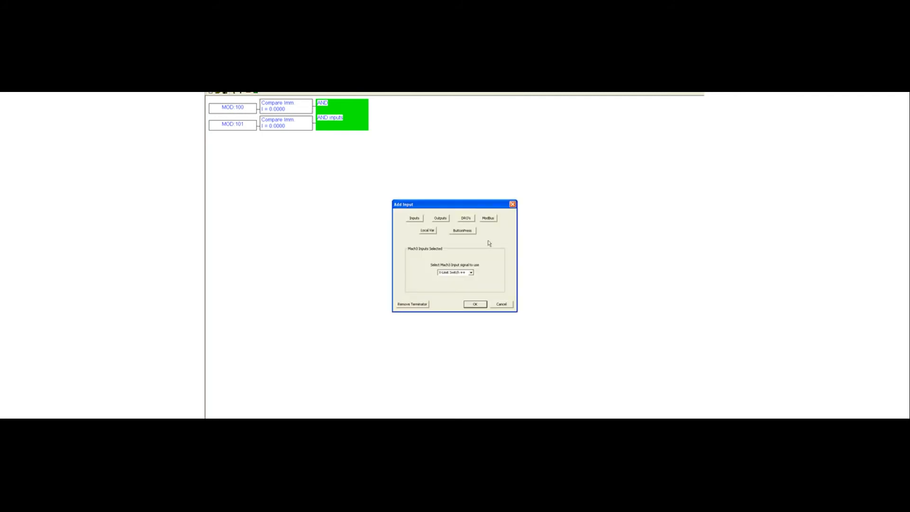
pyautogui.click(462, 231)
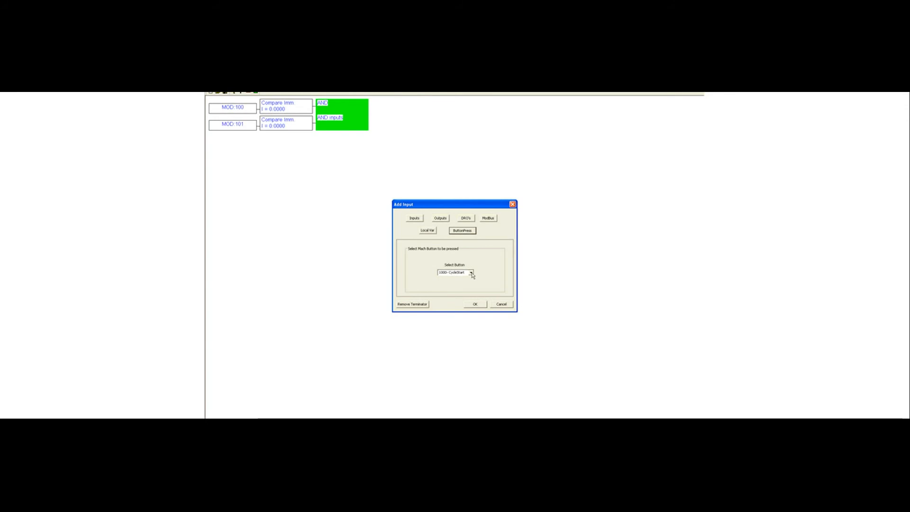
pyautogui.click(470, 273)
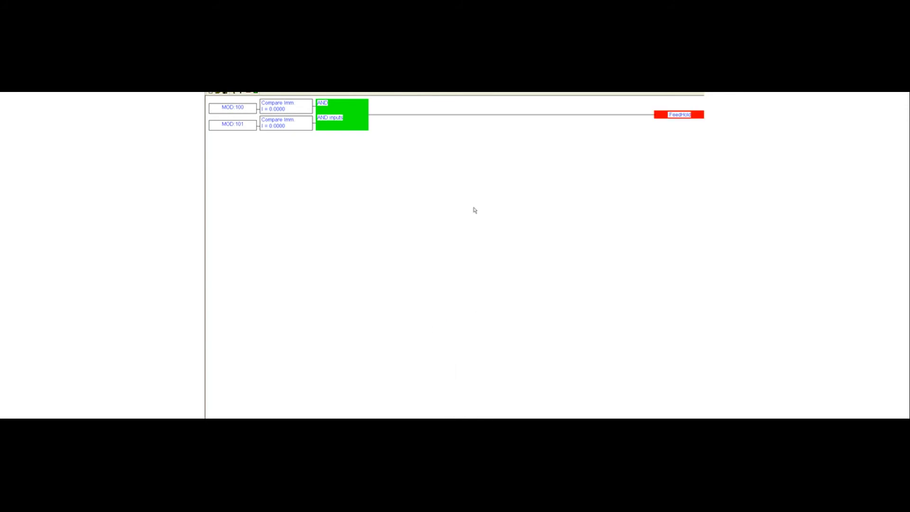
pyautogui.moveTo(411, 140)
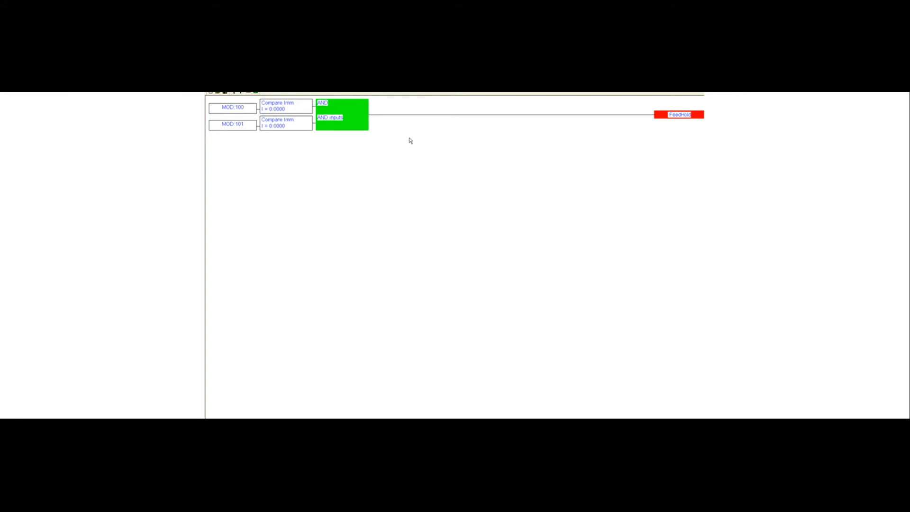
pyautogui.moveTo(399, 143)
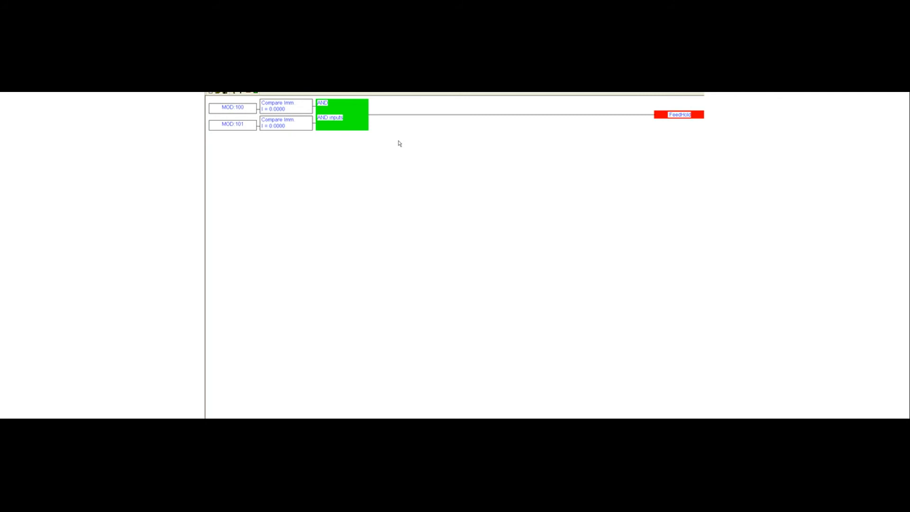
pyautogui.moveTo(351, 146)
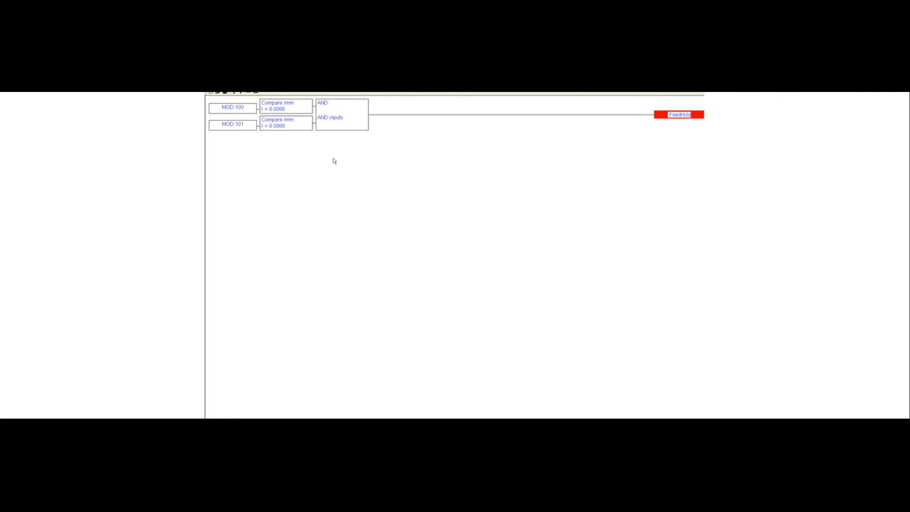
pyautogui.moveTo(294, 145)
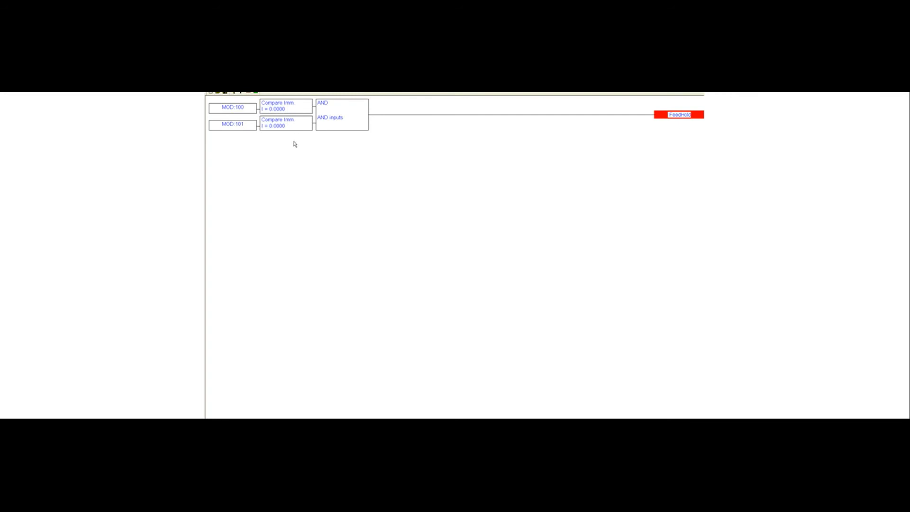
pyautogui.moveTo(291, 123)
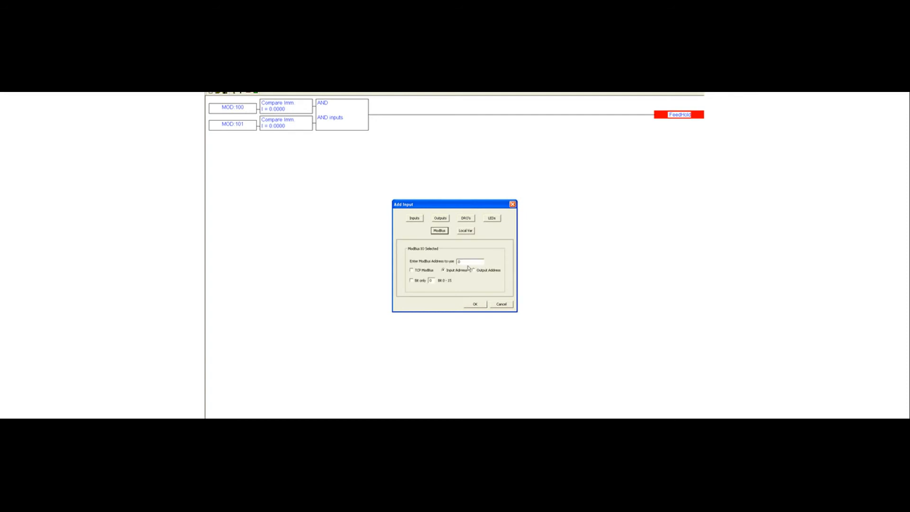
# Step: Add Modbus inputs 100 and 101 for the second rung
pyautogui.write('100')
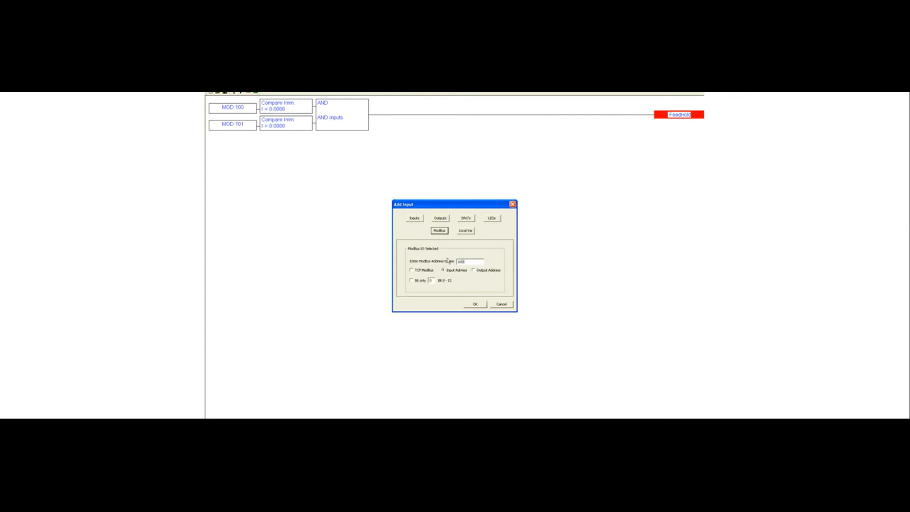
pyautogui.click(475, 304)
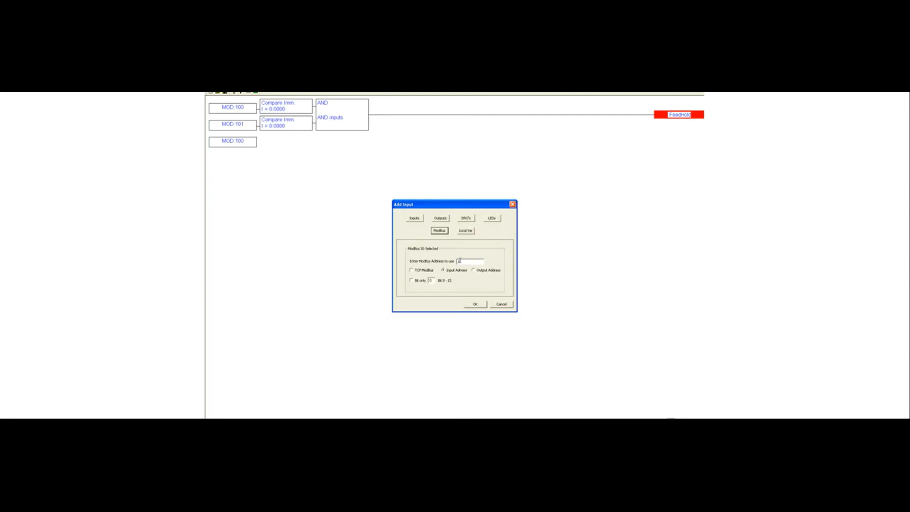
pyautogui.write('1031')
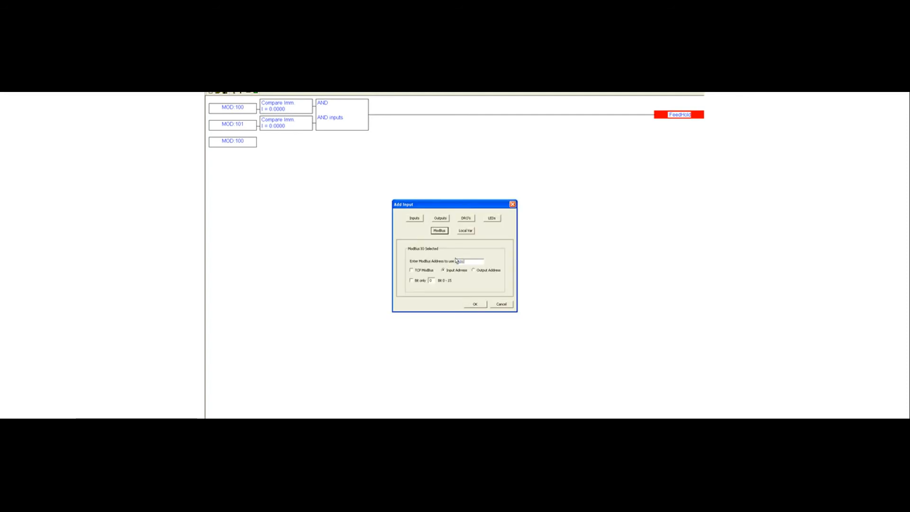
pyautogui.click(474, 305)
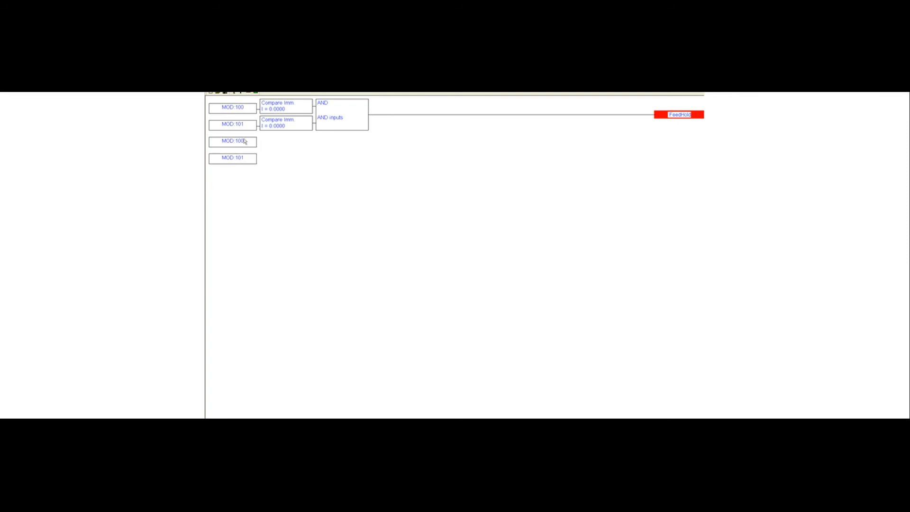
# Step: Set compare-immediate lobes so MOD:100 equals 1 and MOD:101 equals 0
pyautogui.doubleClick(232, 142)
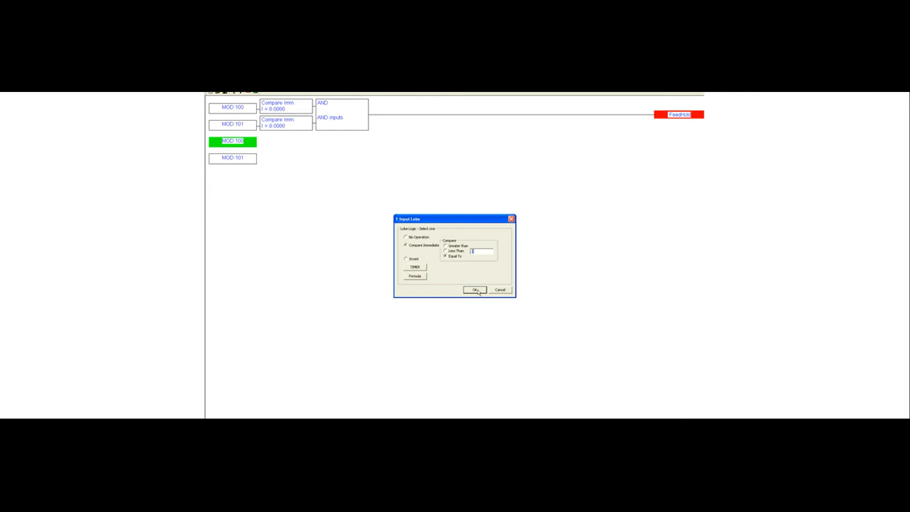
pyautogui.click(474, 290)
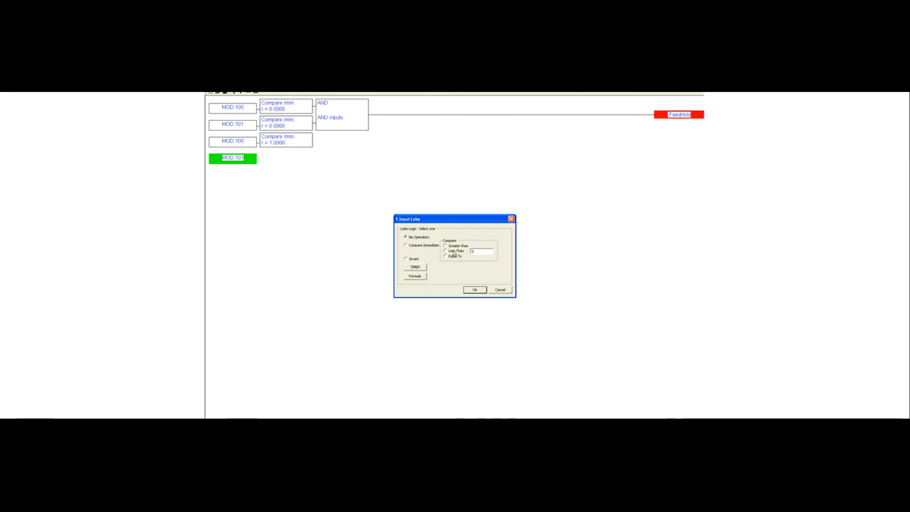
pyautogui.click(446, 256)
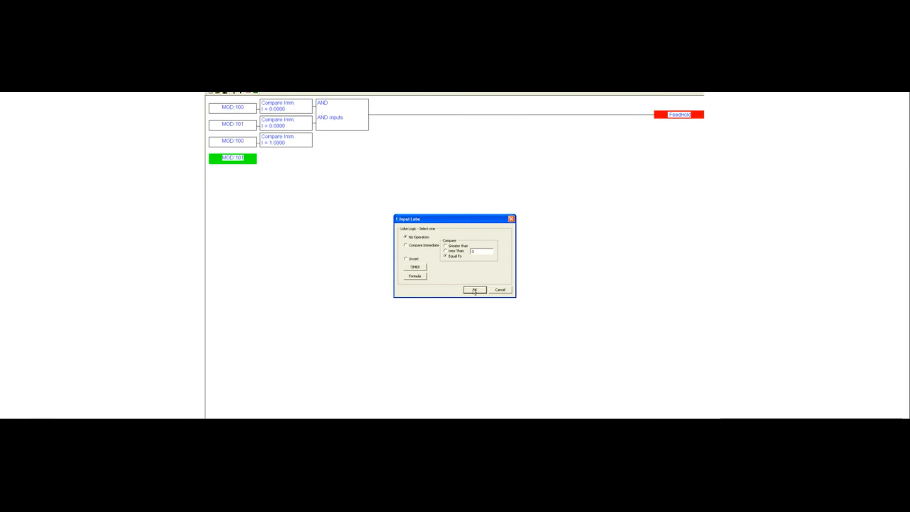
pyautogui.click(474, 290)
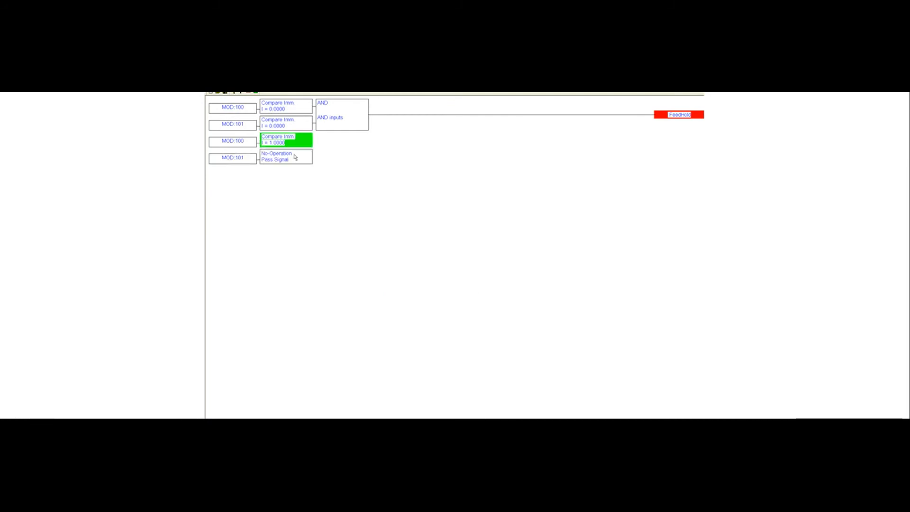
pyautogui.doubleClick(278, 157)
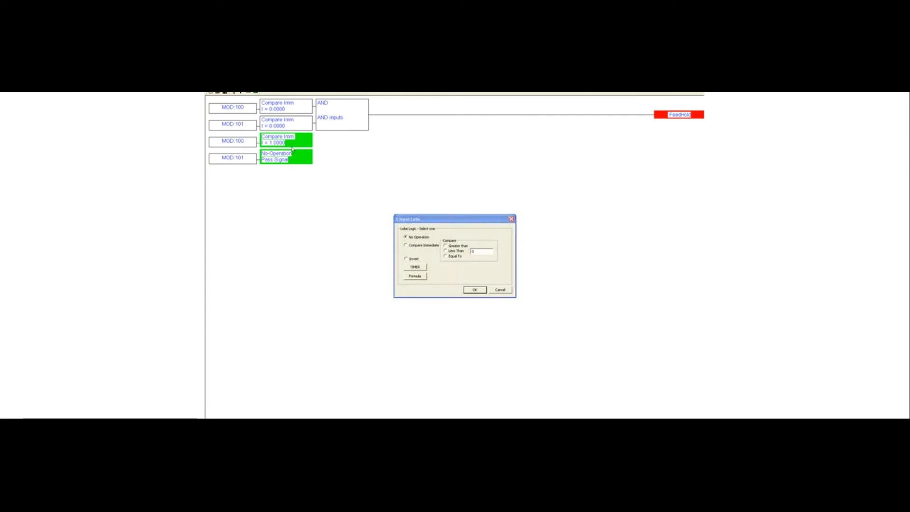
pyautogui.click(475, 290)
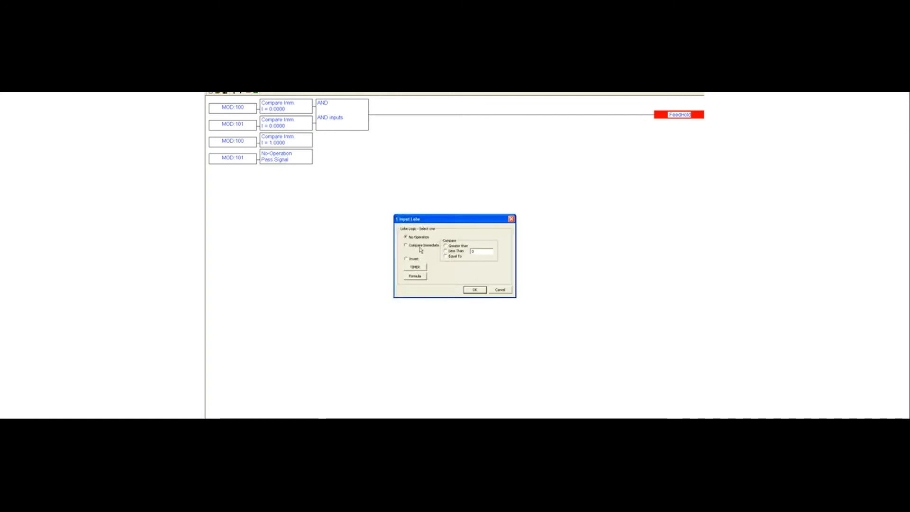
pyautogui.click(406, 246)
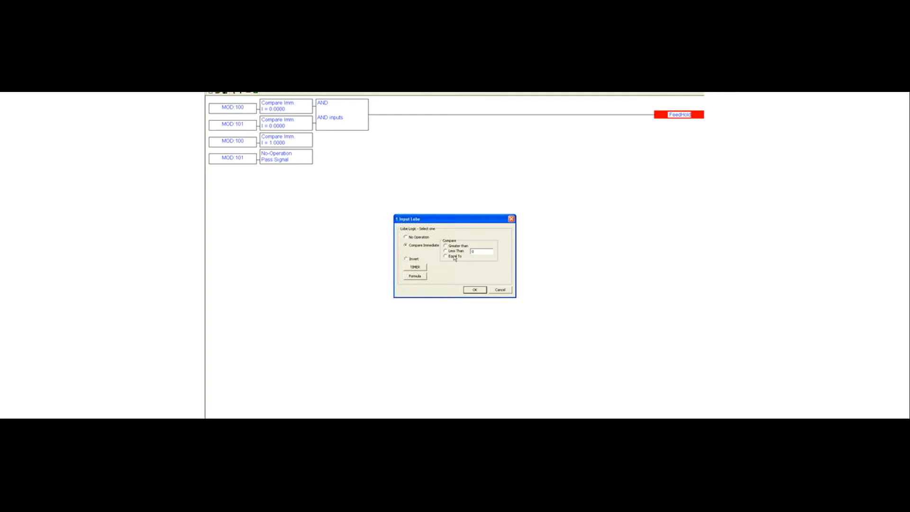
pyautogui.click(446, 257)
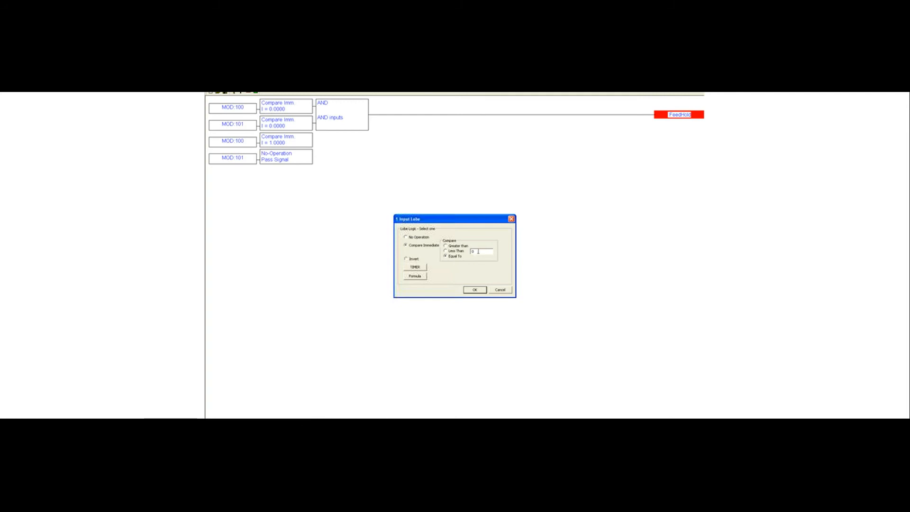
pyautogui.click(474, 290)
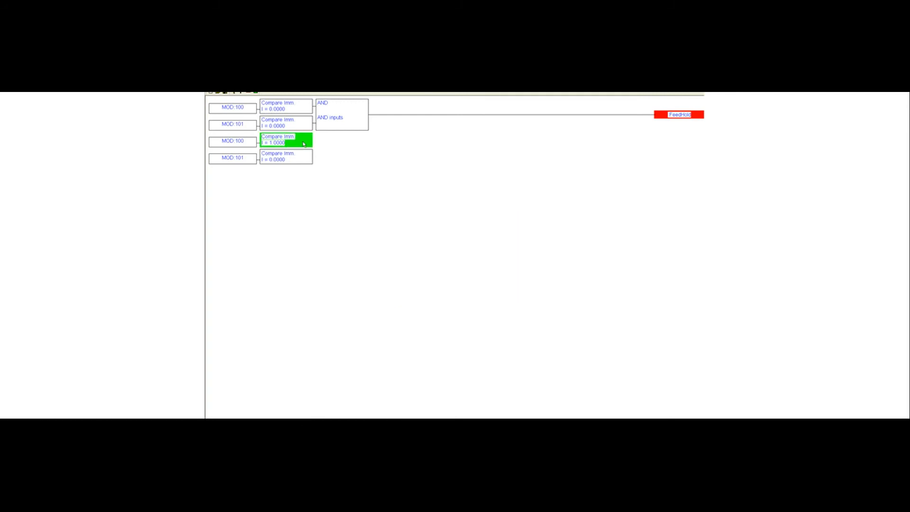
# Step: AND the two compares together and output a SingleStep button press
pyautogui.click(285, 157)
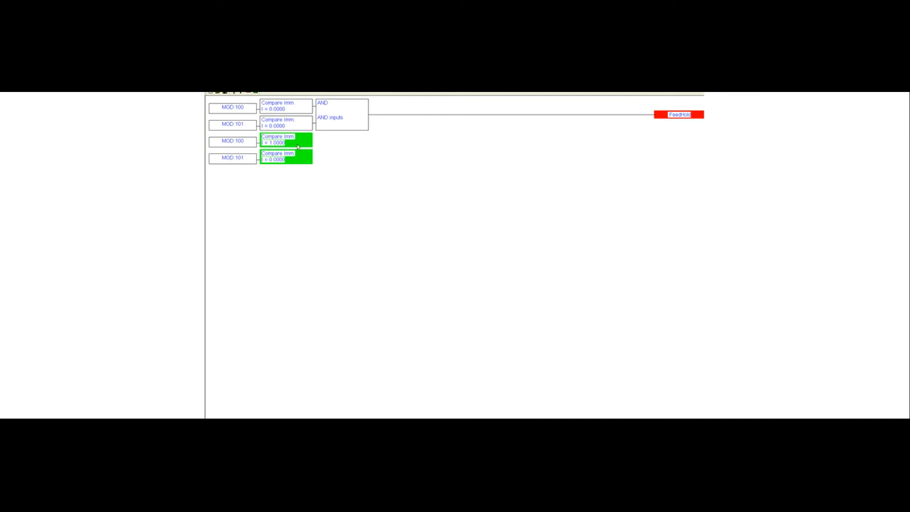
pyautogui.doubleClick(285, 140)
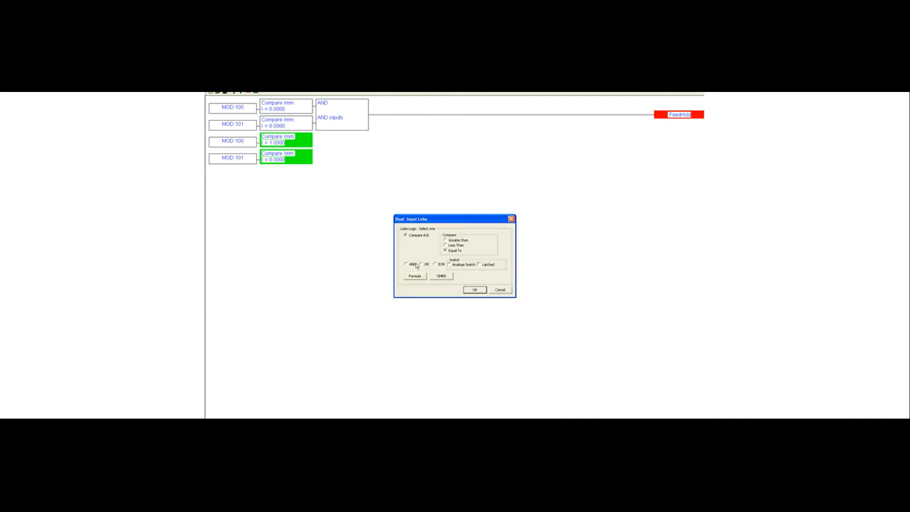
pyautogui.click(475, 290)
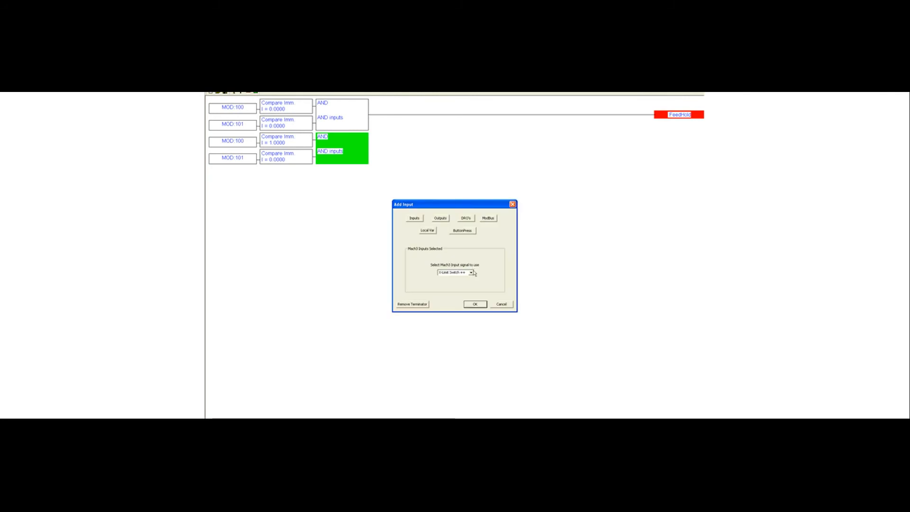
pyautogui.click(461, 231)
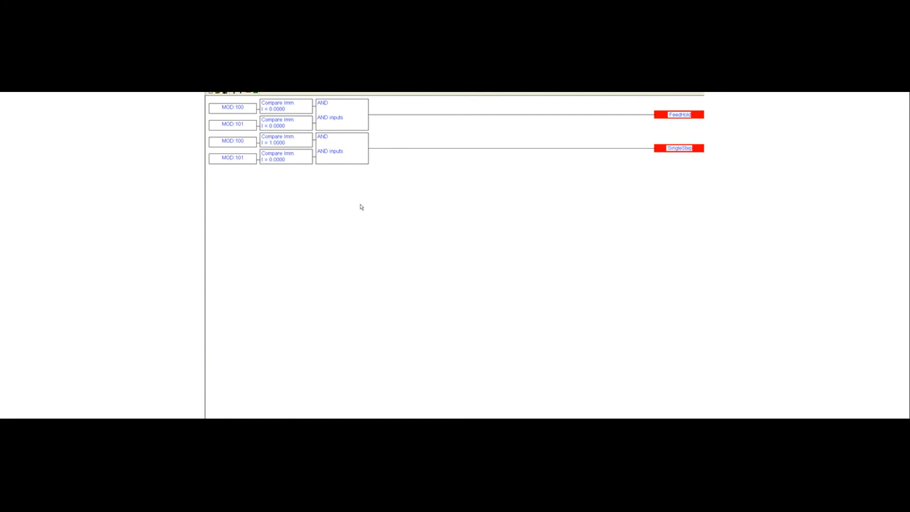
pyautogui.moveTo(272, 124)
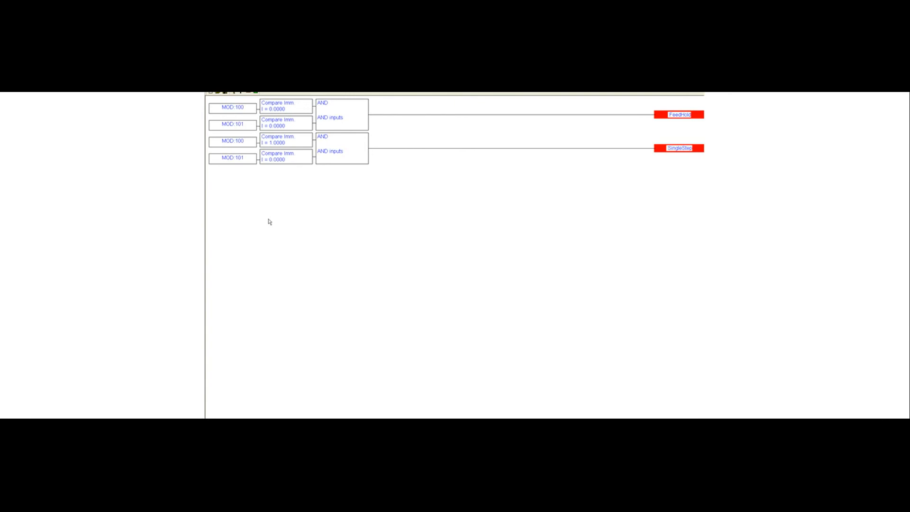
pyautogui.moveTo(294, 161)
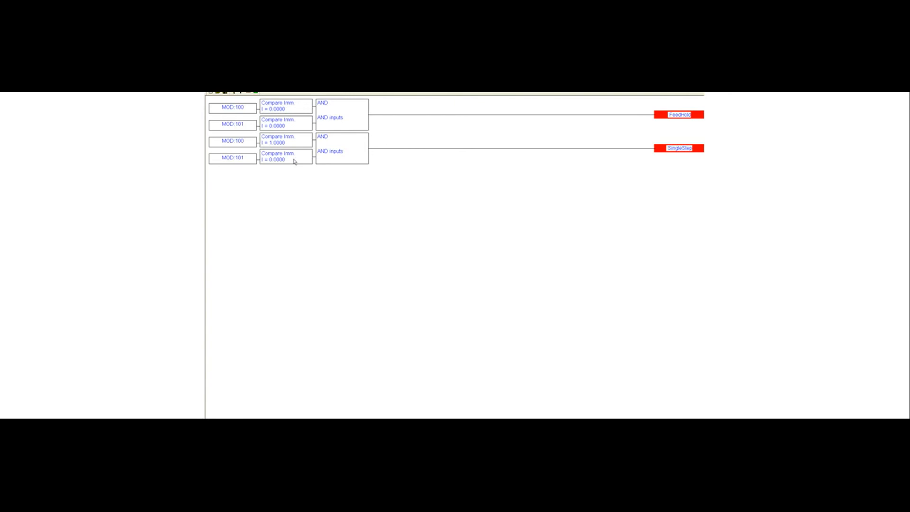
pyautogui.moveTo(284, 207)
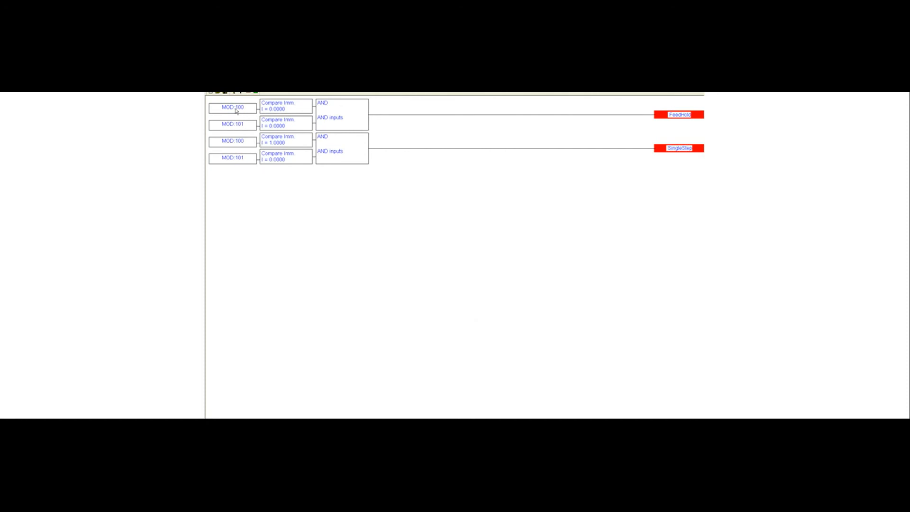
pyautogui.moveTo(240, 219)
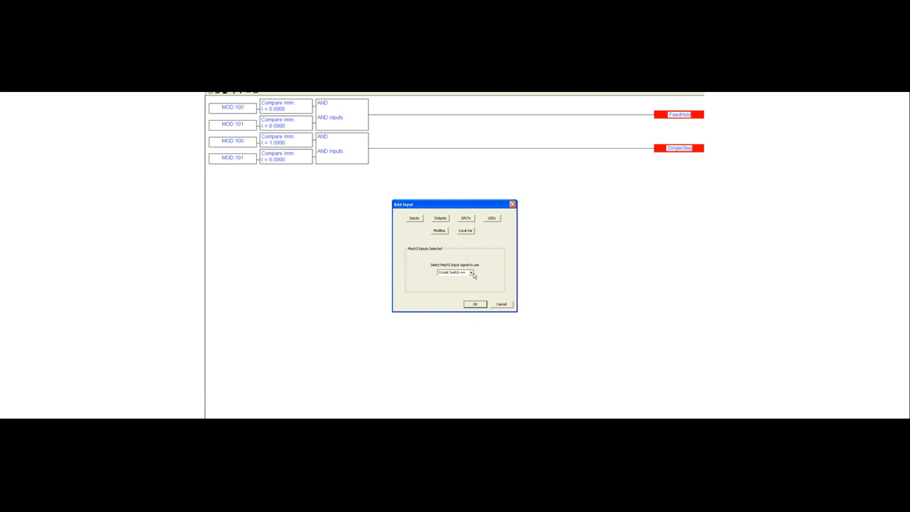
# Step: Add three Modbus inputs at addresses 103, 104 and 105 below the rungs
pyautogui.click(439, 231)
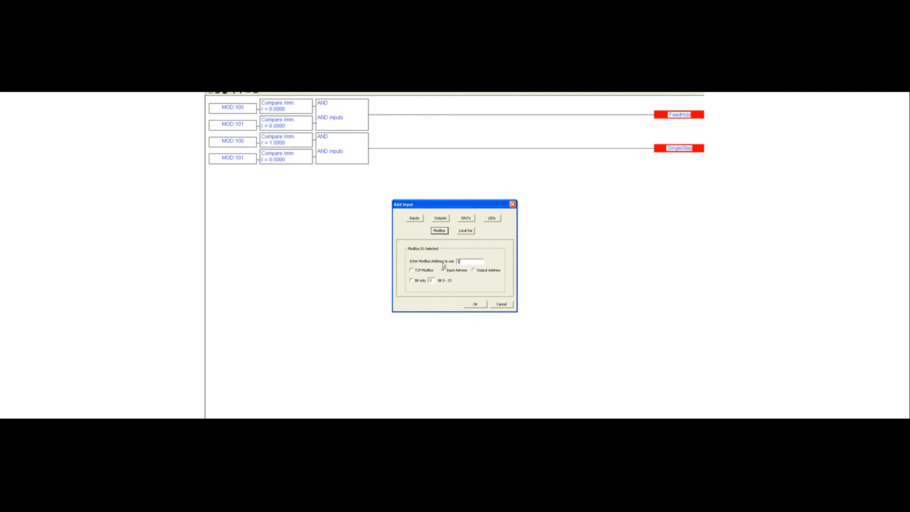
pyautogui.click(475, 304)
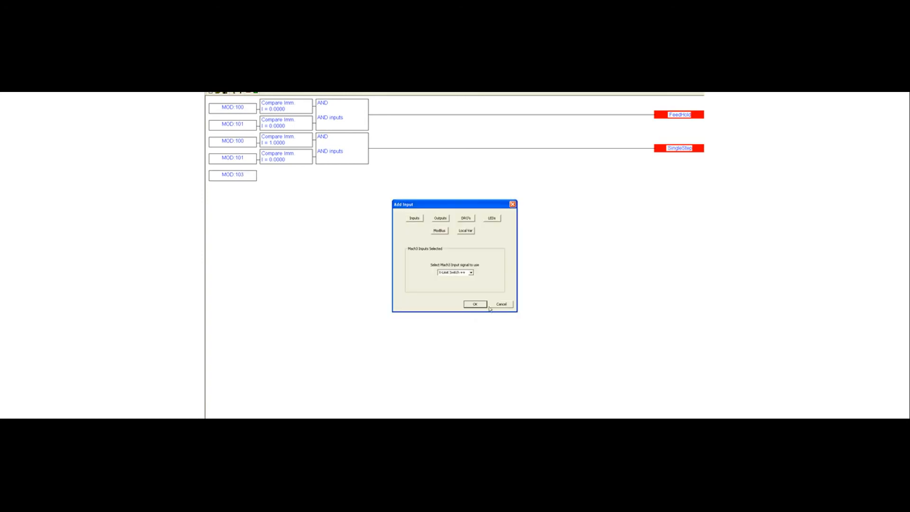
pyautogui.click(439, 231)
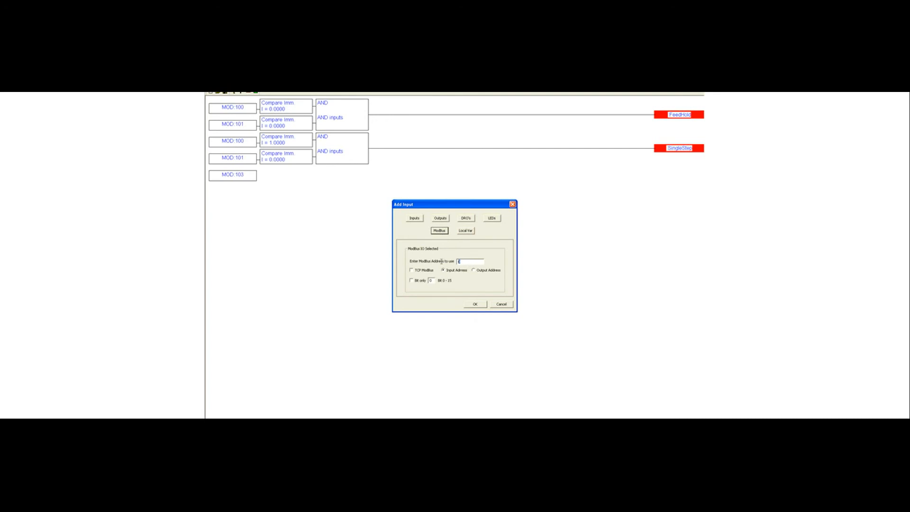
pyautogui.write('104')
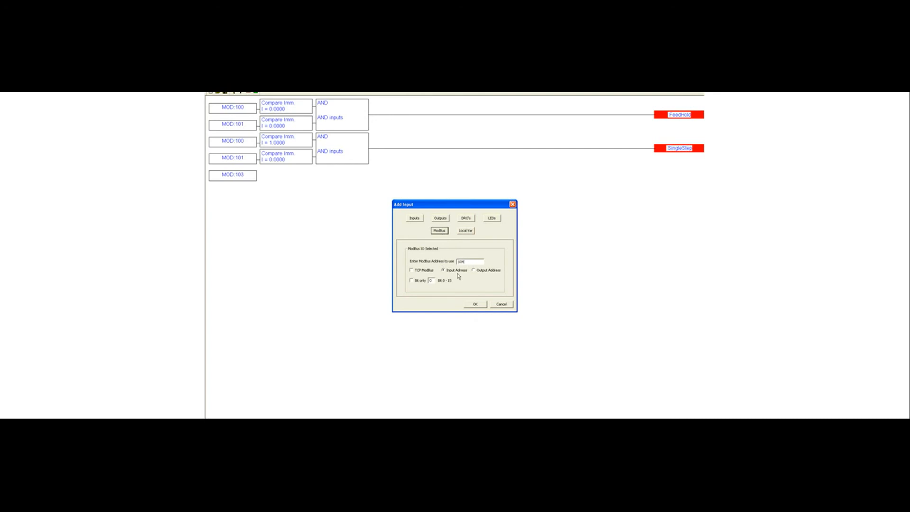
pyautogui.click(414, 218)
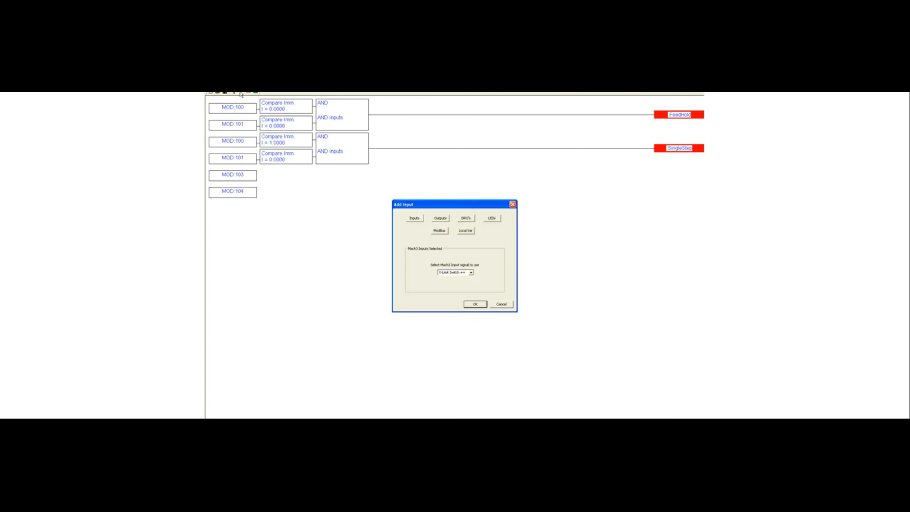
pyautogui.click(439, 231)
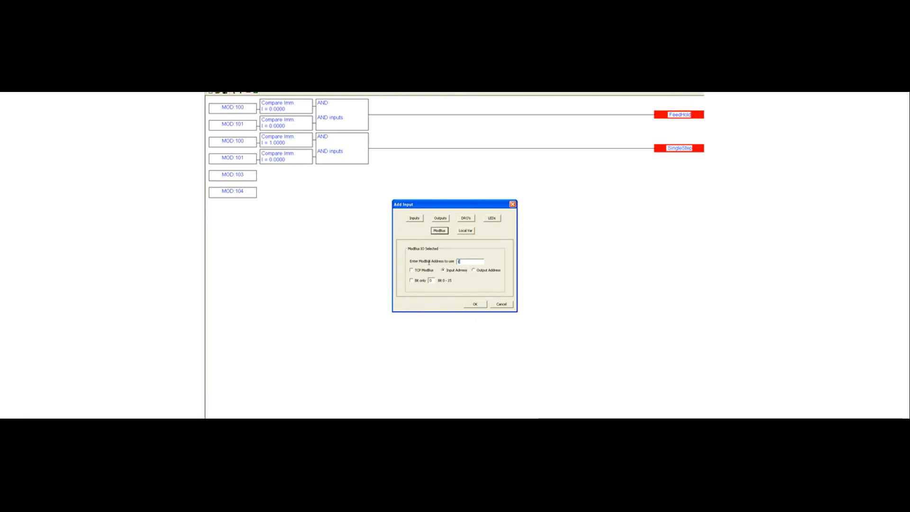
pyautogui.write('105')
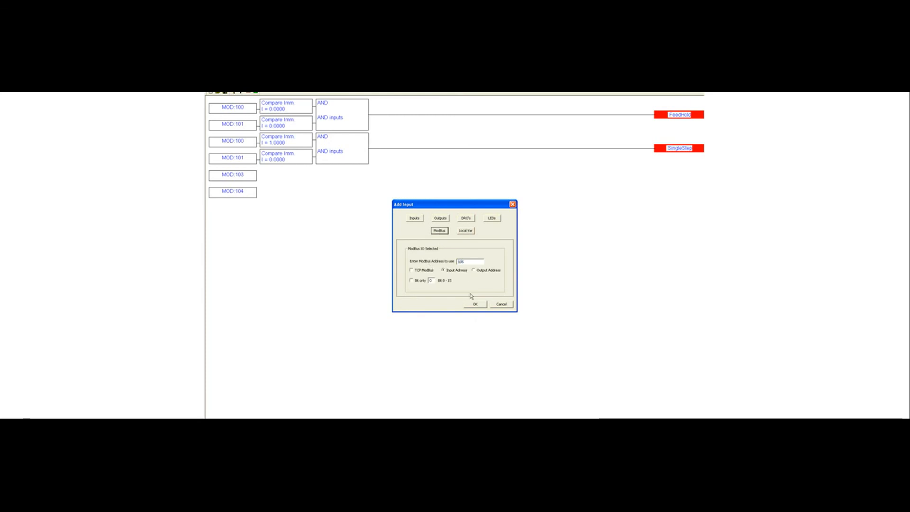
pyautogui.click(474, 305)
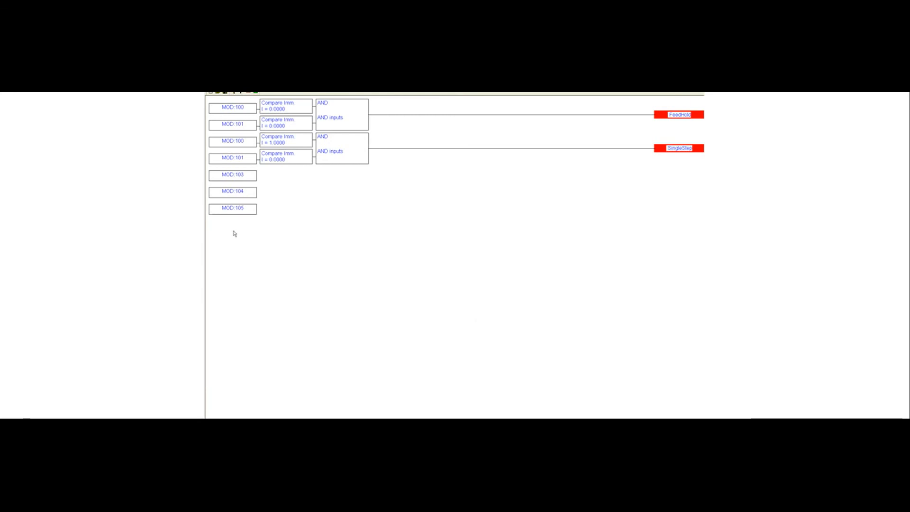
pyautogui.moveTo(277, 188)
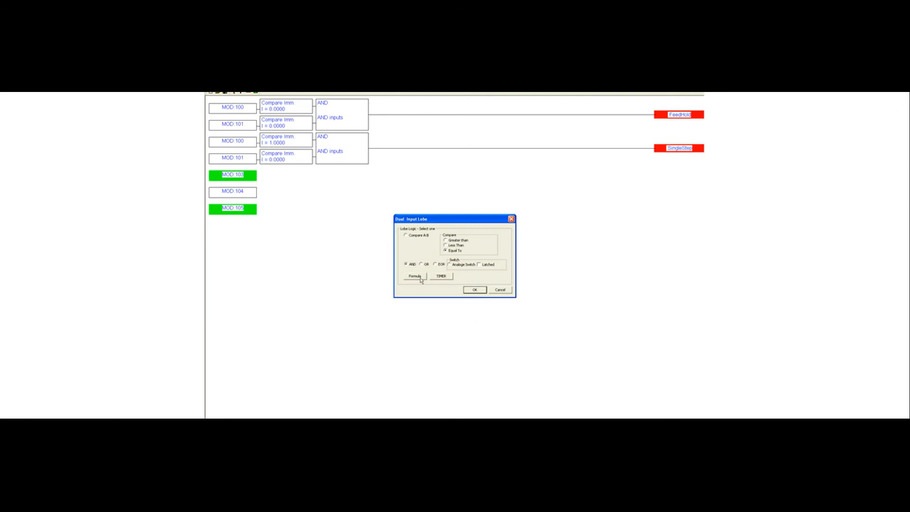
# Step: Confirm the AND lobe on inputs 103 and 105 and add Modbus input 106
pyautogui.click(474, 290)
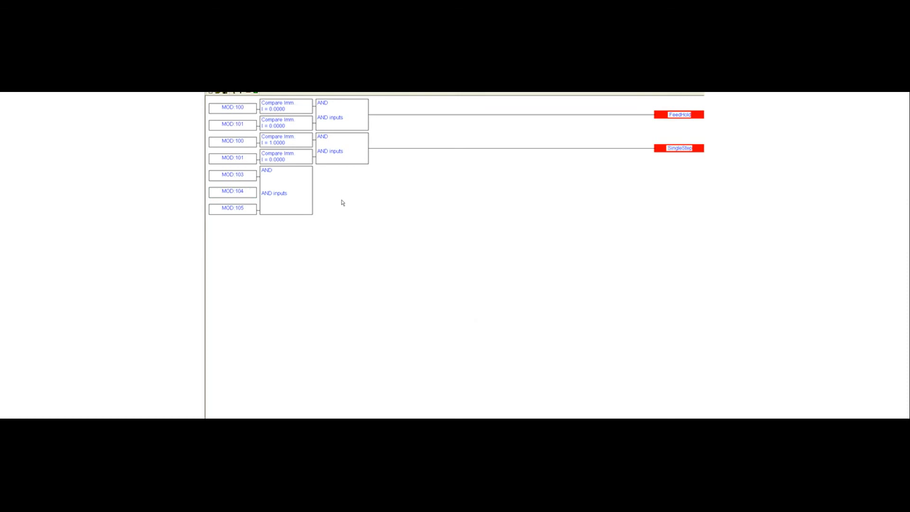
pyautogui.moveTo(345, 196)
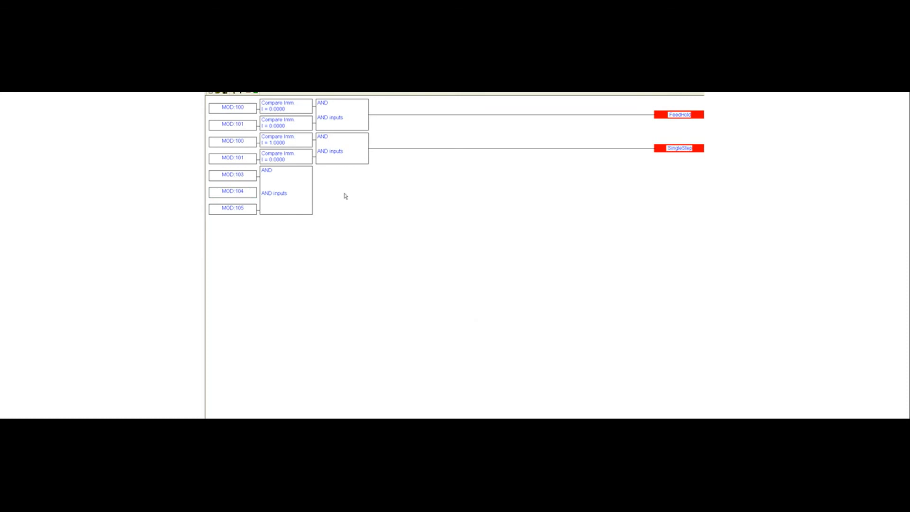
pyautogui.moveTo(287, 189)
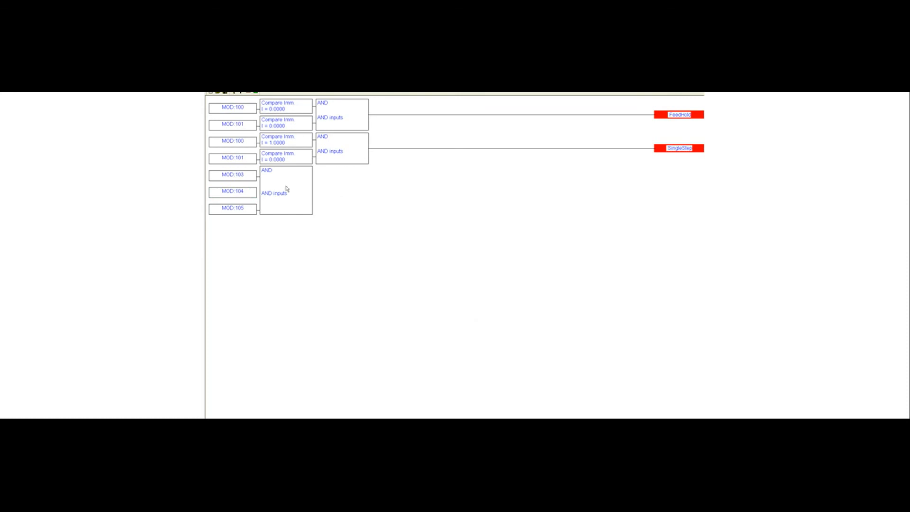
pyautogui.moveTo(323, 221)
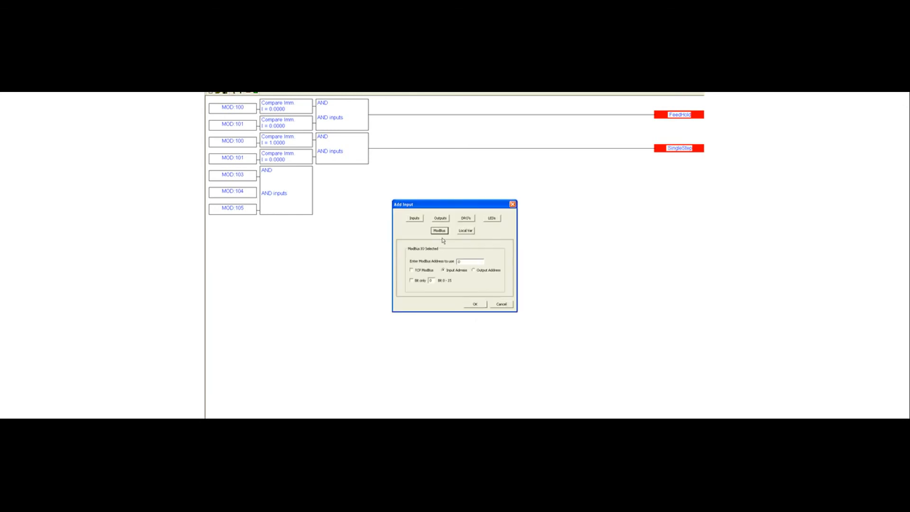
pyautogui.write('10')
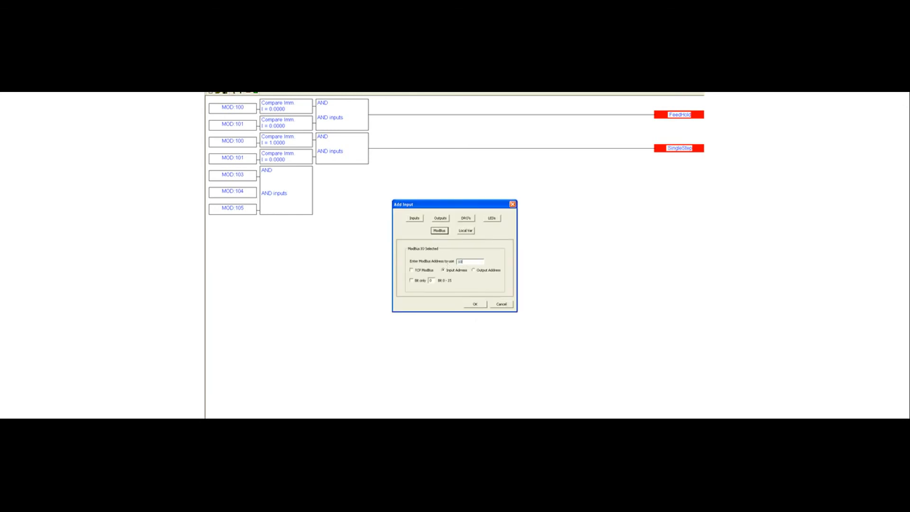
pyautogui.click(475, 305)
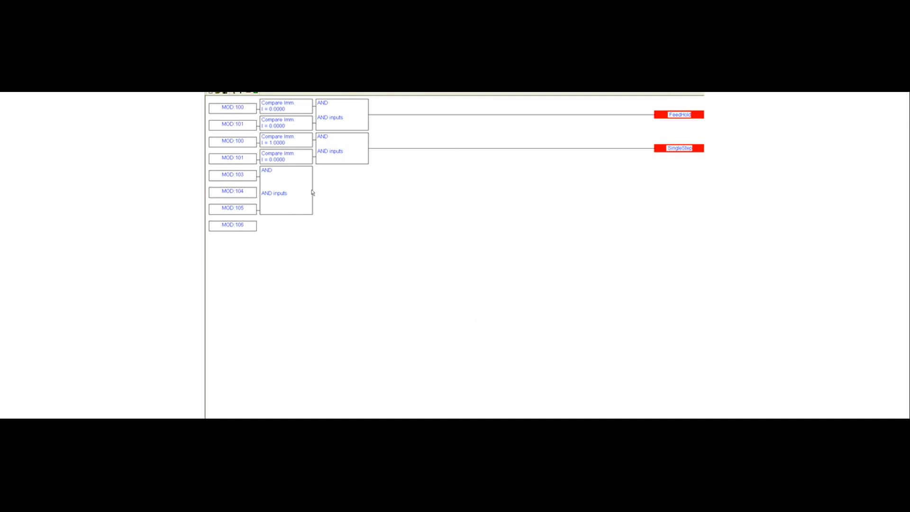
pyautogui.moveTo(254, 191)
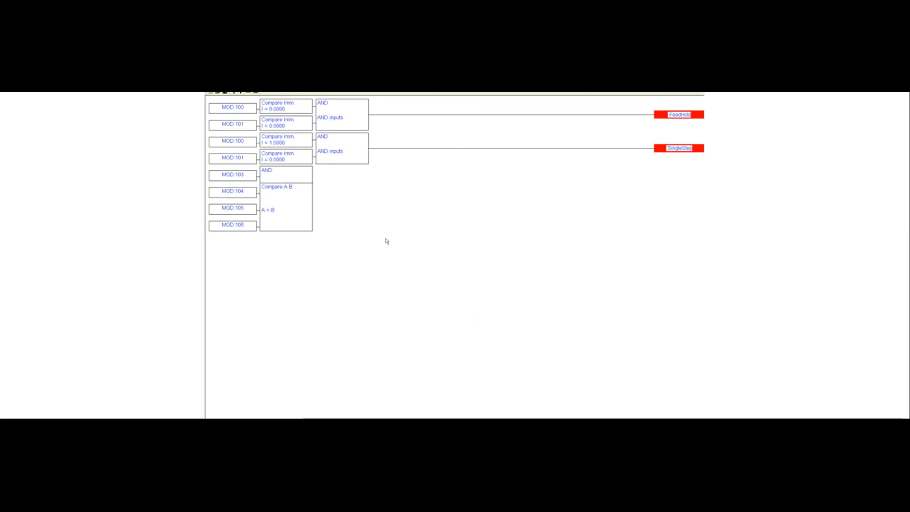
pyautogui.moveTo(357, 215)
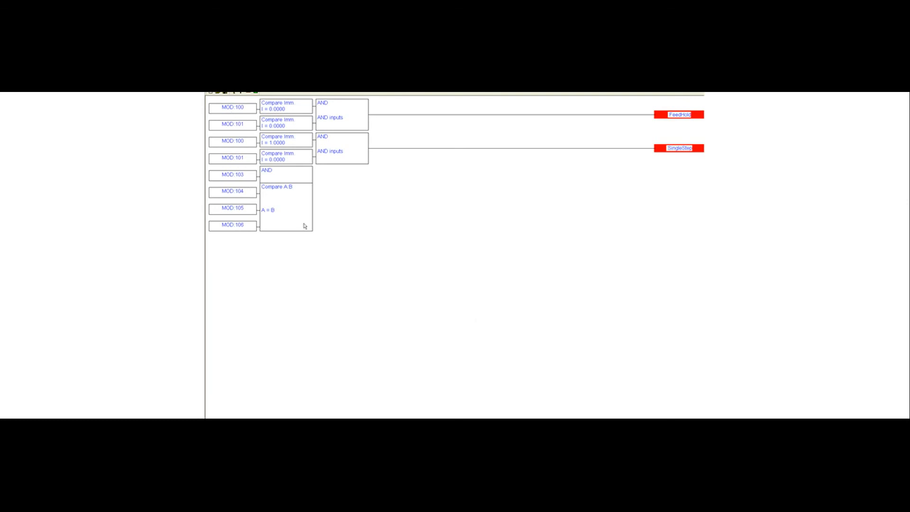
pyautogui.moveTo(276, 211)
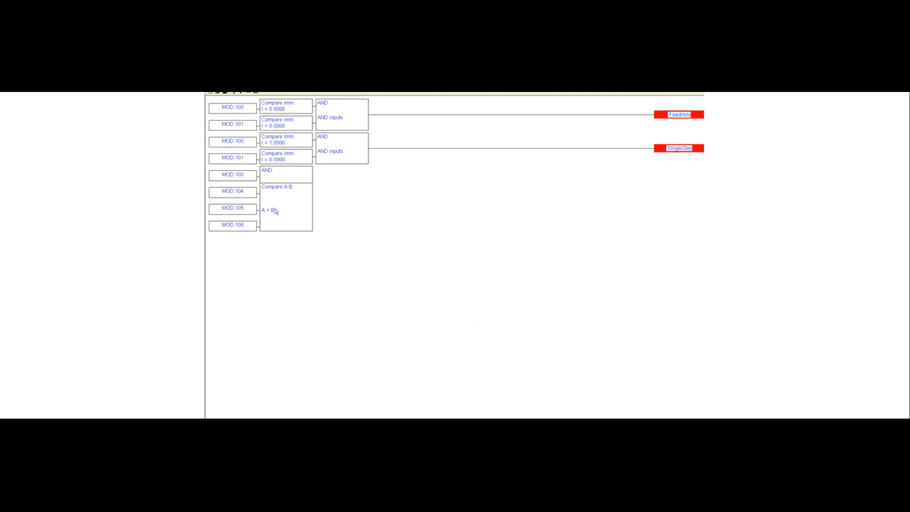
pyautogui.moveTo(375, 230)
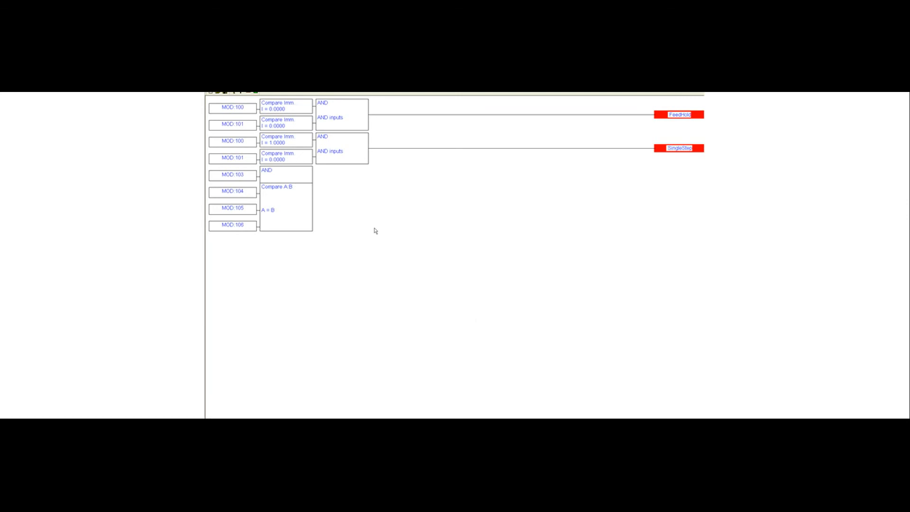
pyautogui.moveTo(290, 207)
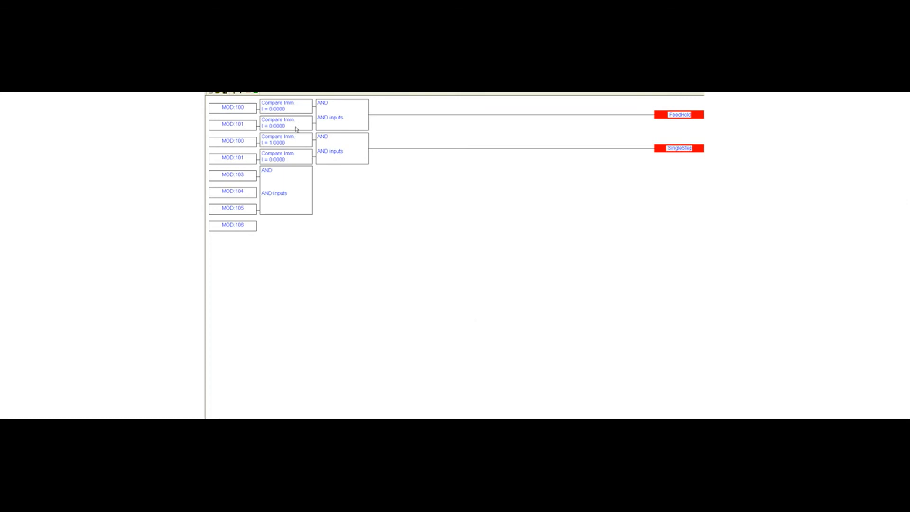
pyautogui.moveTo(240, 161)
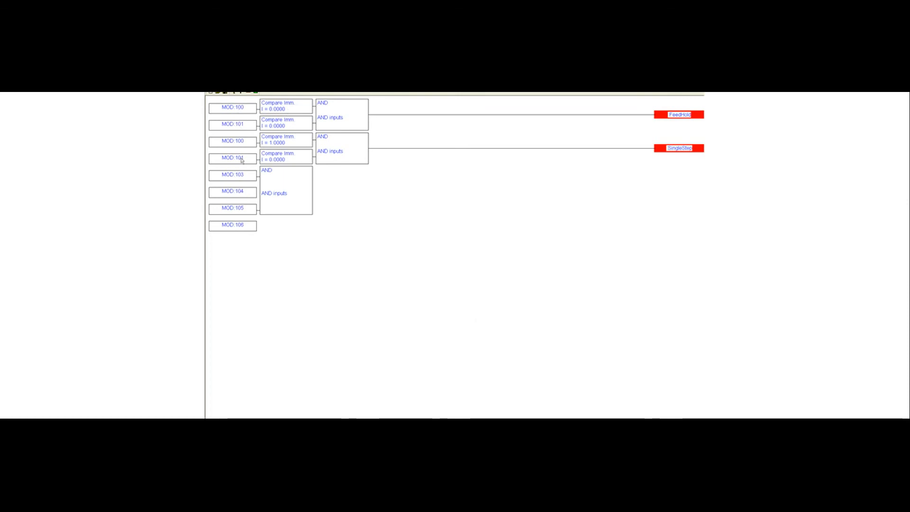
# Step: Delete the extra MOD:103–106 inputs and lobes, keeping only the two rungs
pyautogui.click(231, 158)
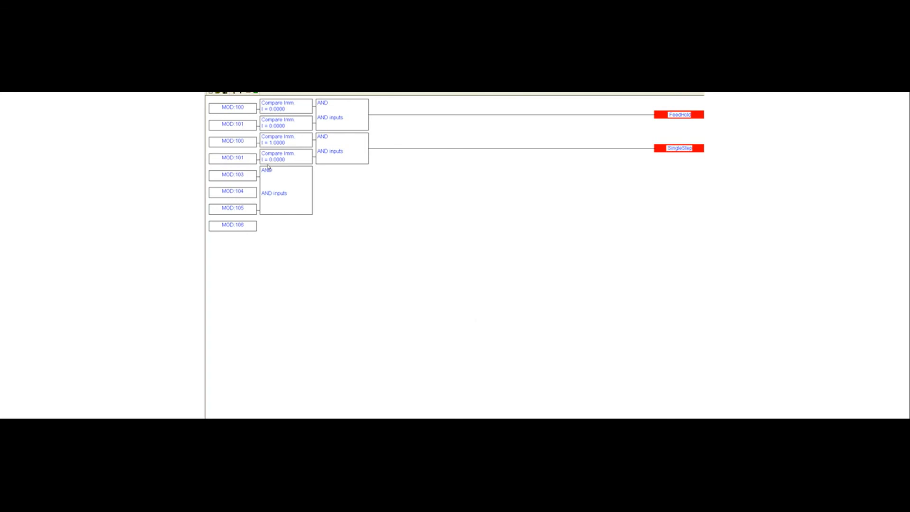
pyautogui.click(232, 157)
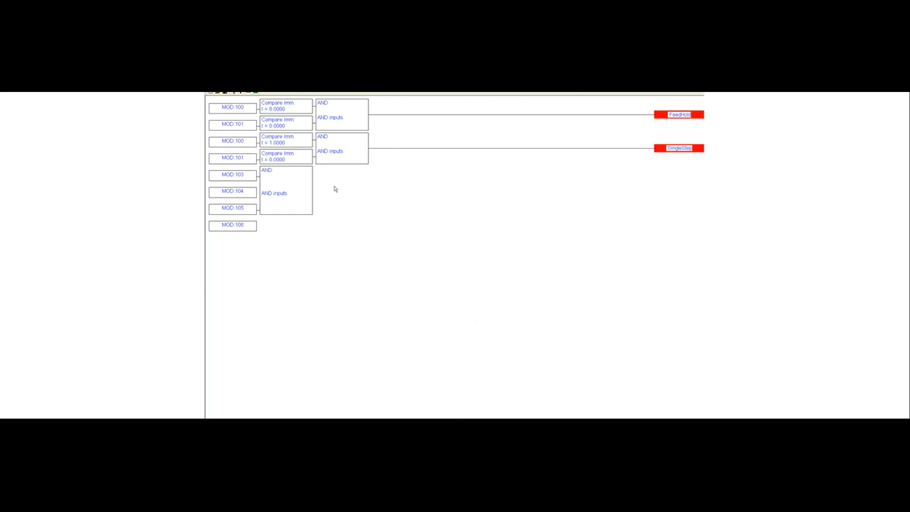
pyautogui.moveTo(340, 190)
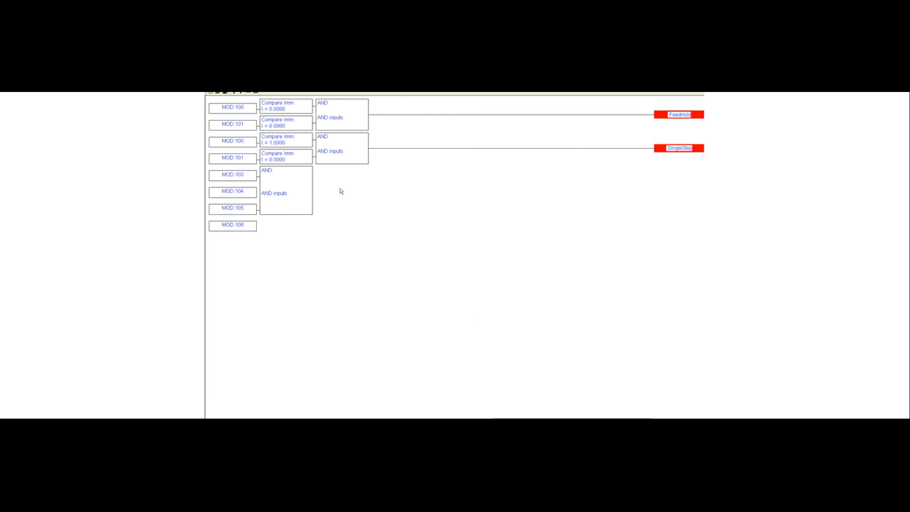
pyautogui.moveTo(289, 180)
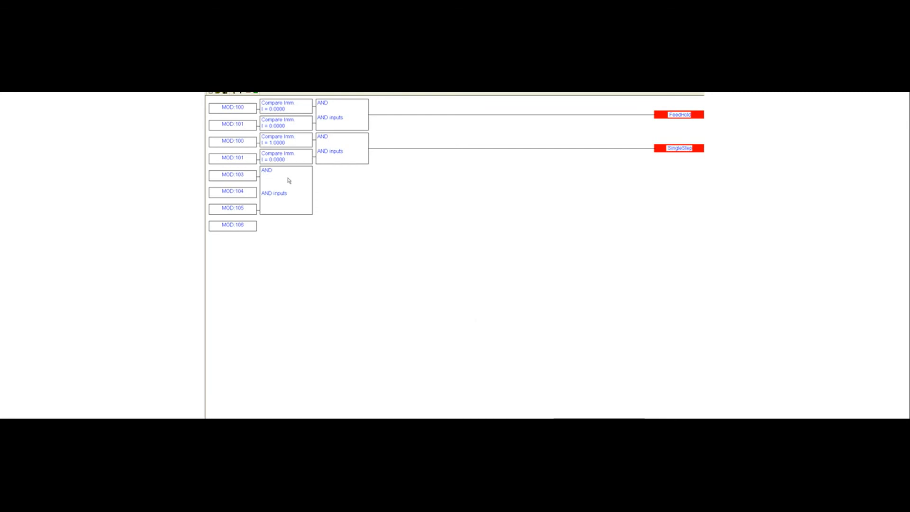
pyautogui.moveTo(308, 205)
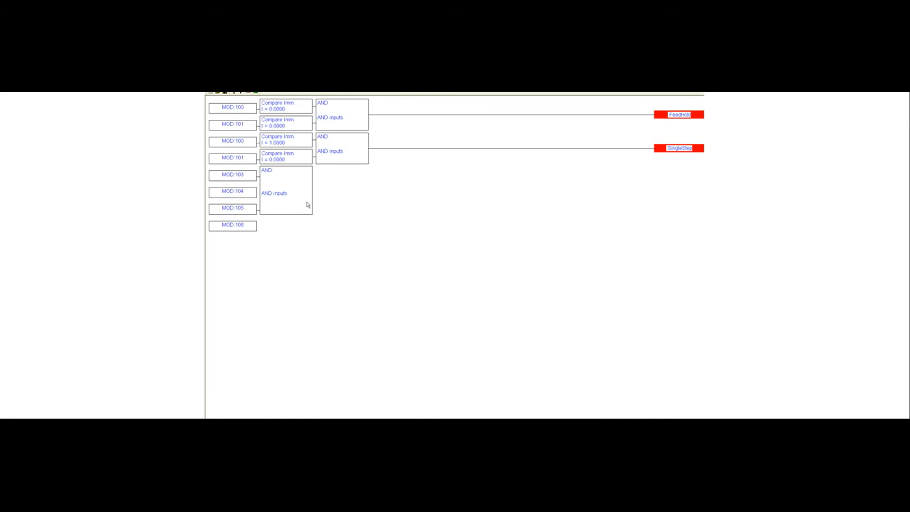
pyautogui.click(285, 191)
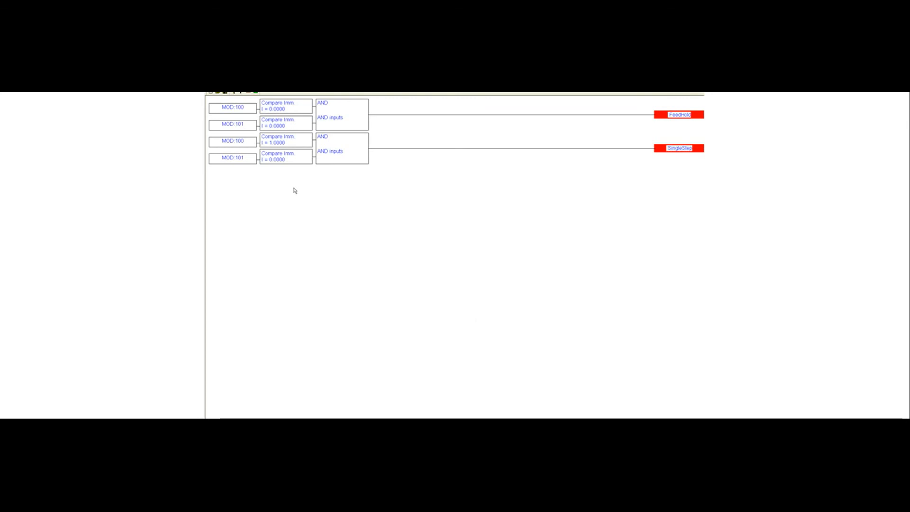
pyautogui.moveTo(492, 120)
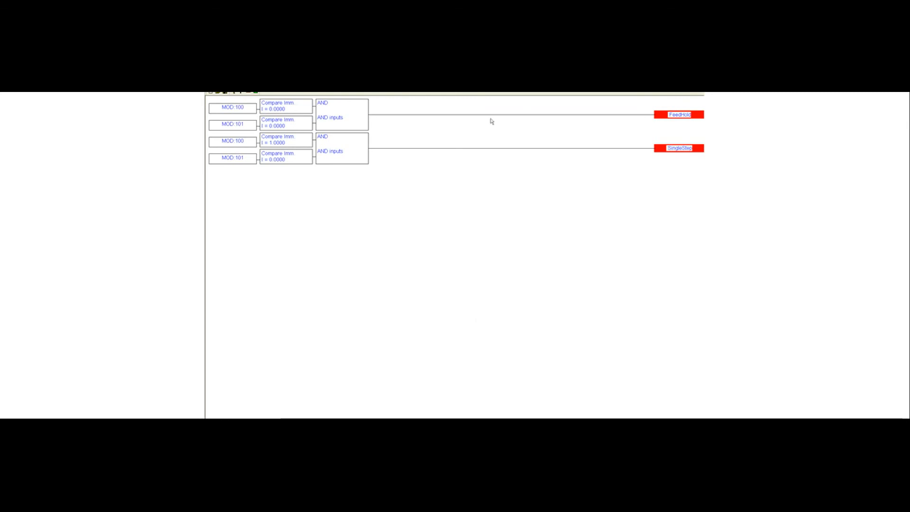
pyautogui.moveTo(378, 126)
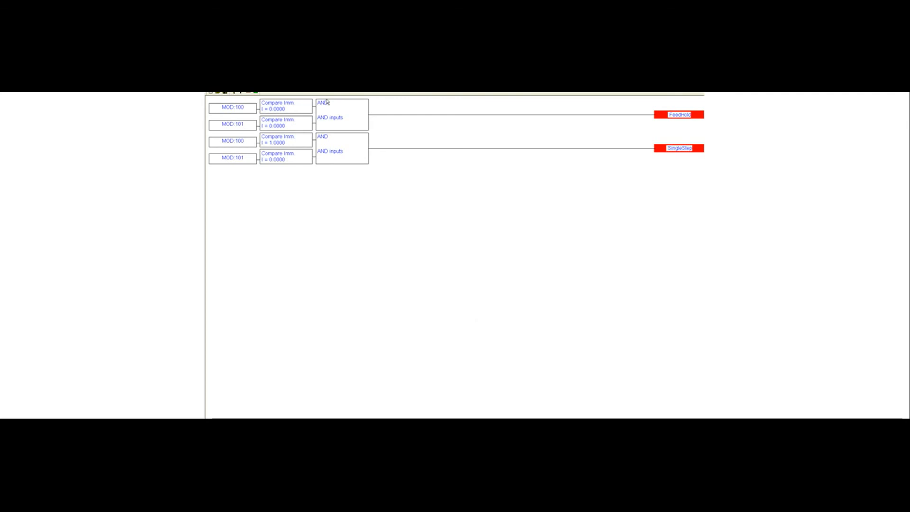
pyautogui.moveTo(284, 112)
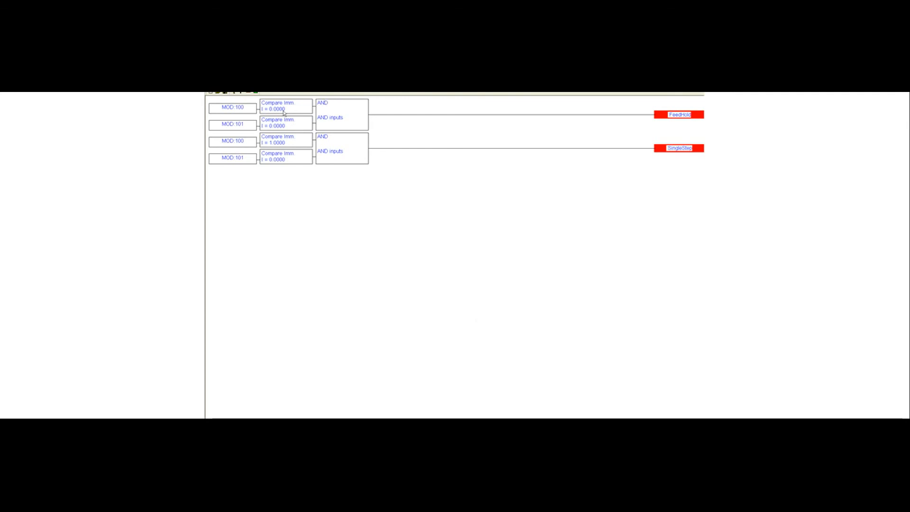
pyautogui.moveTo(325, 120)
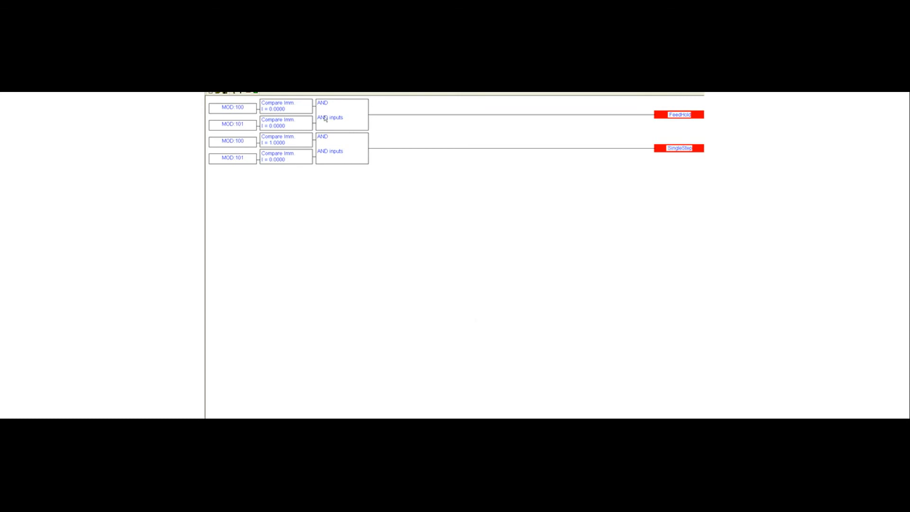
pyautogui.moveTo(300, 117)
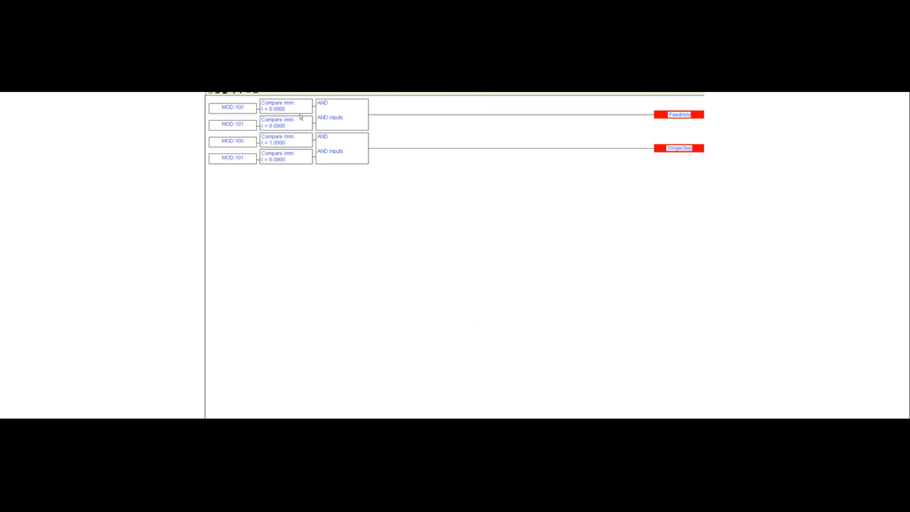